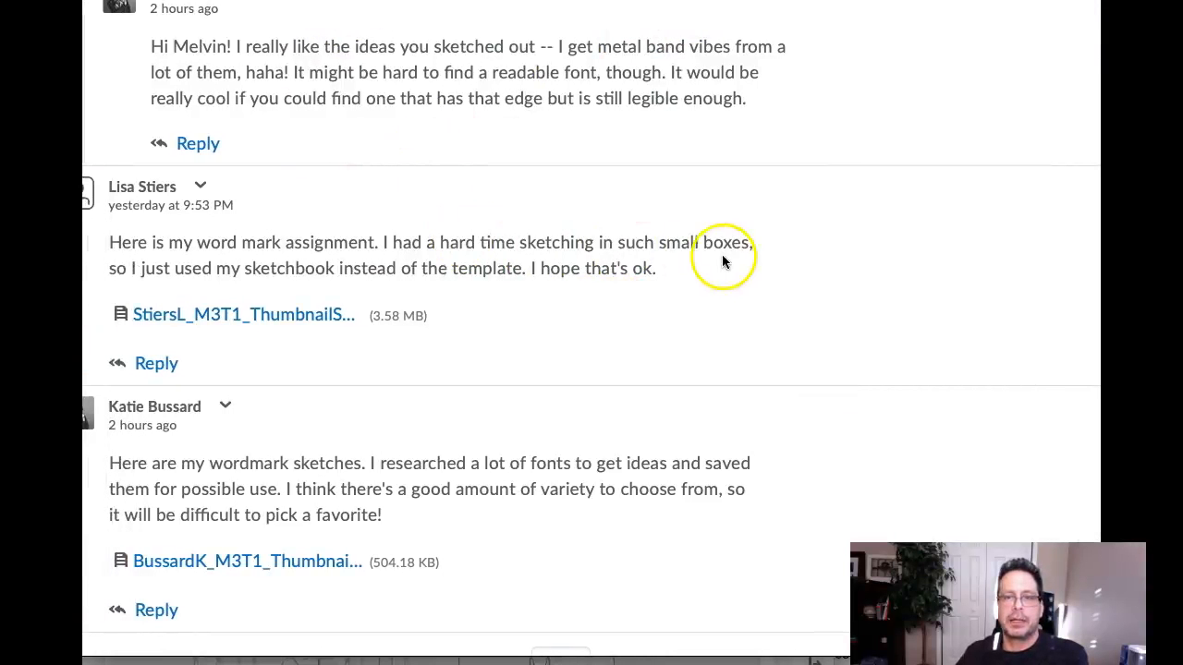
{"action": "mouse_move", "coordinate": [411, 302]}
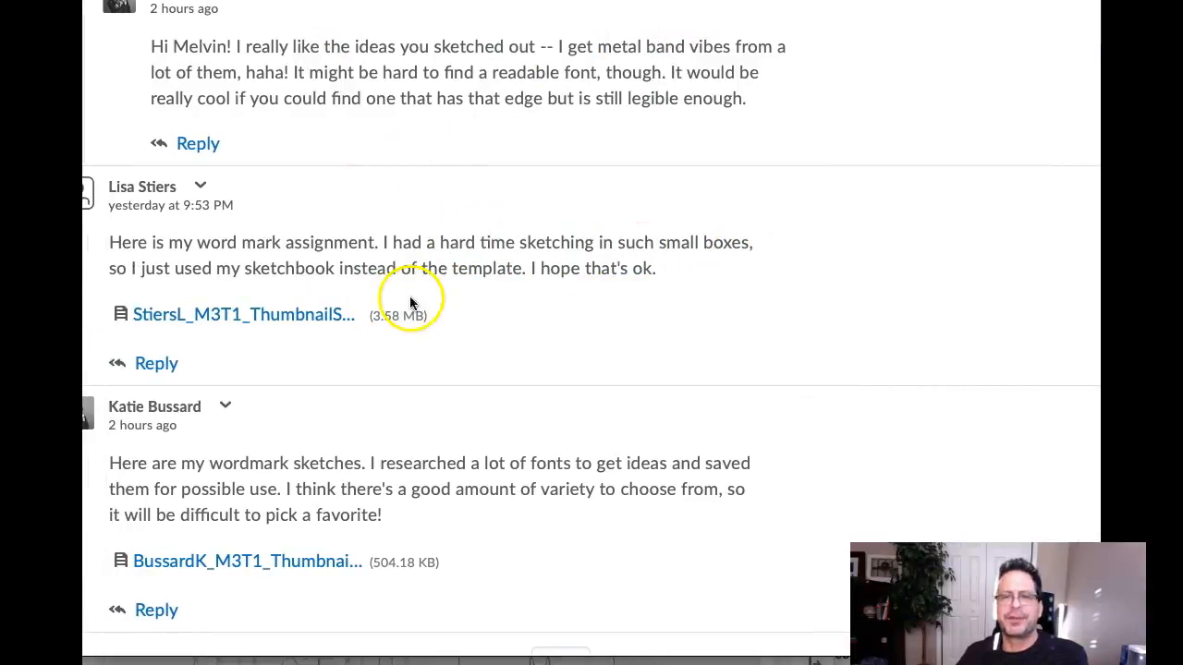
{"action": "mouse_move", "coordinate": [707, 322]}
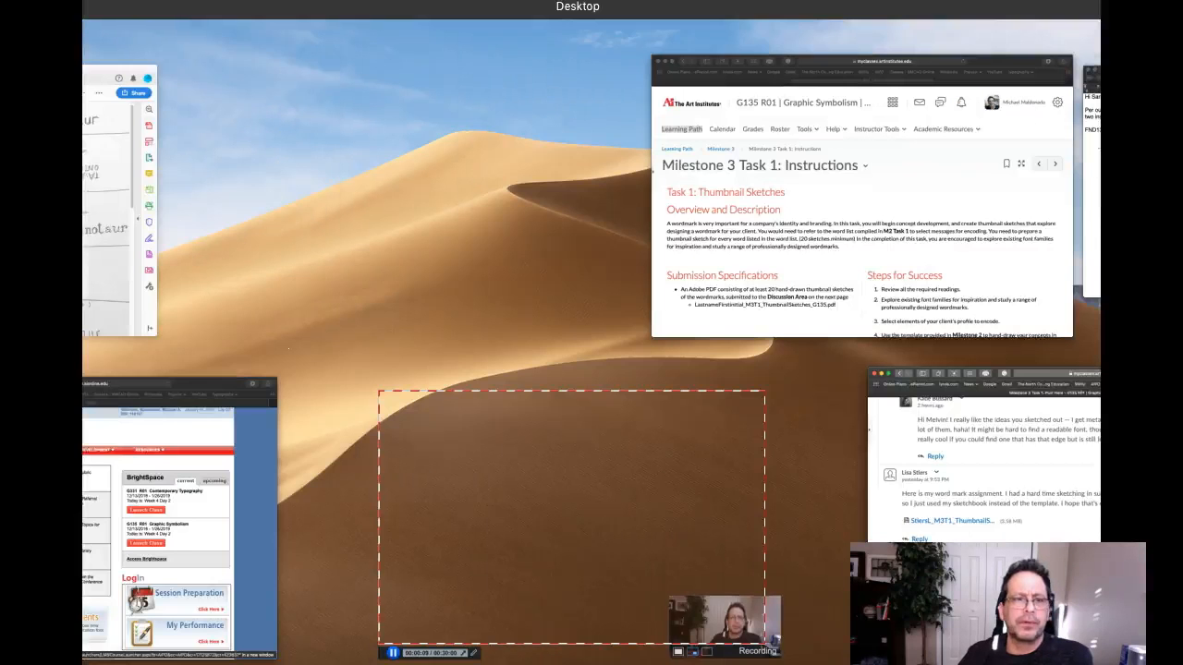
{"action": "left_click", "coordinate": [952, 521]}
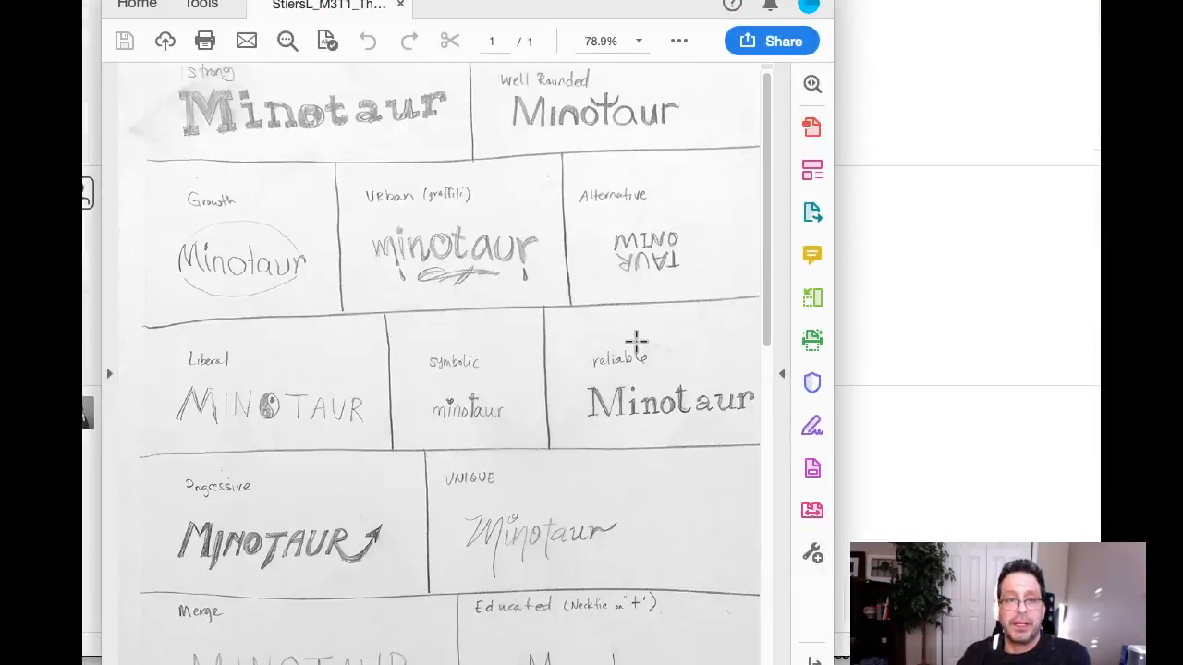
{"action": "mouse_move", "coordinate": [201, 73]}
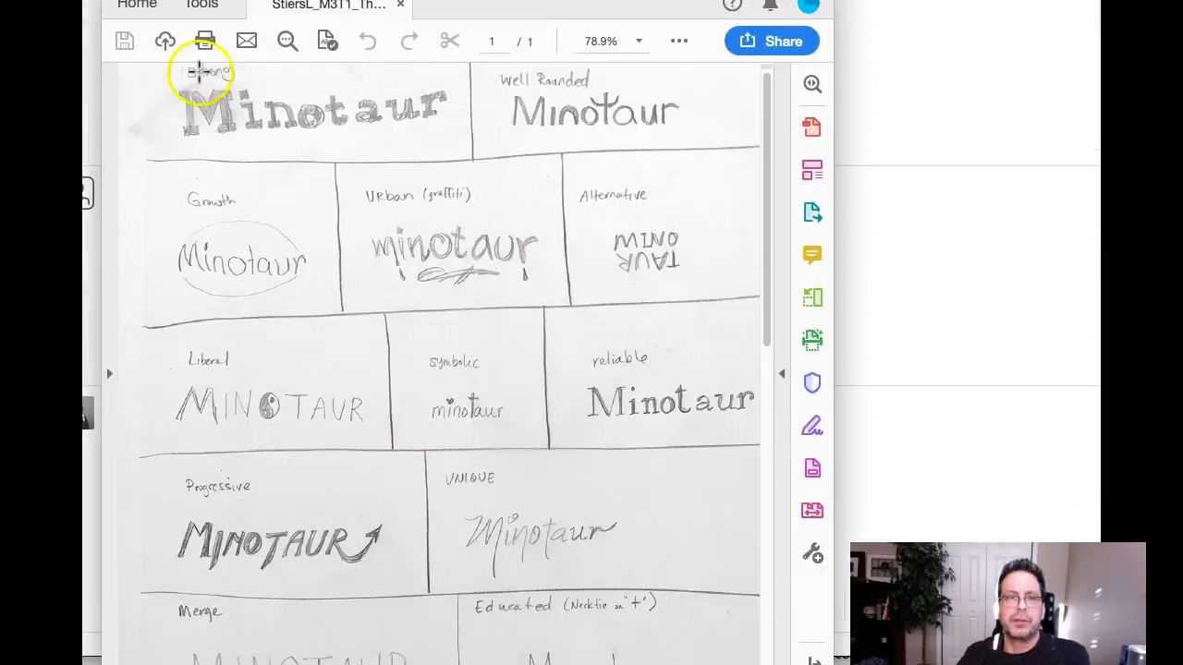
{"action": "double_click", "coordinate": [213, 202]}
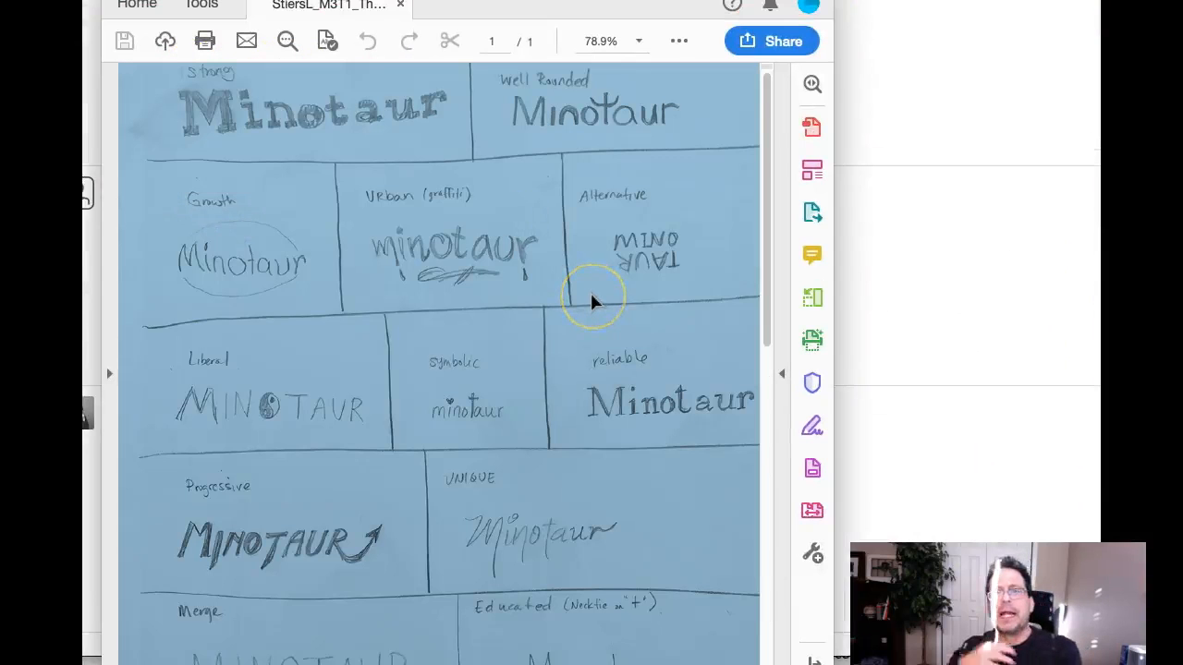
{"action": "mouse_move", "coordinate": [594, 303]}
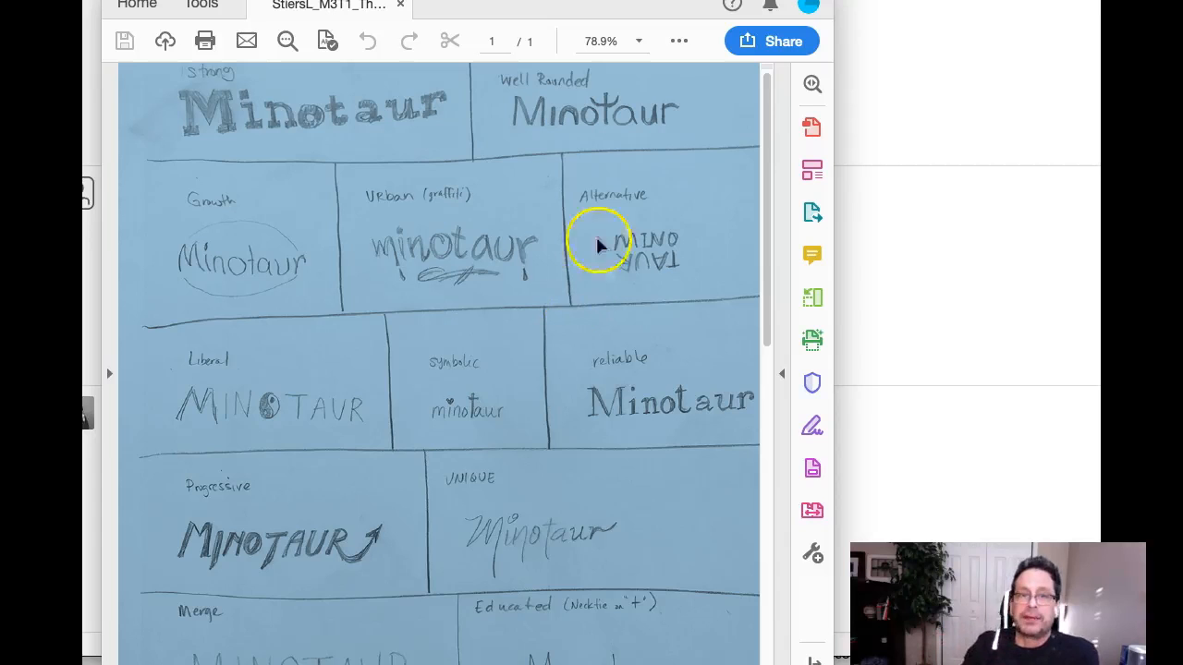
{"action": "mouse_move", "coordinate": [717, 296]}
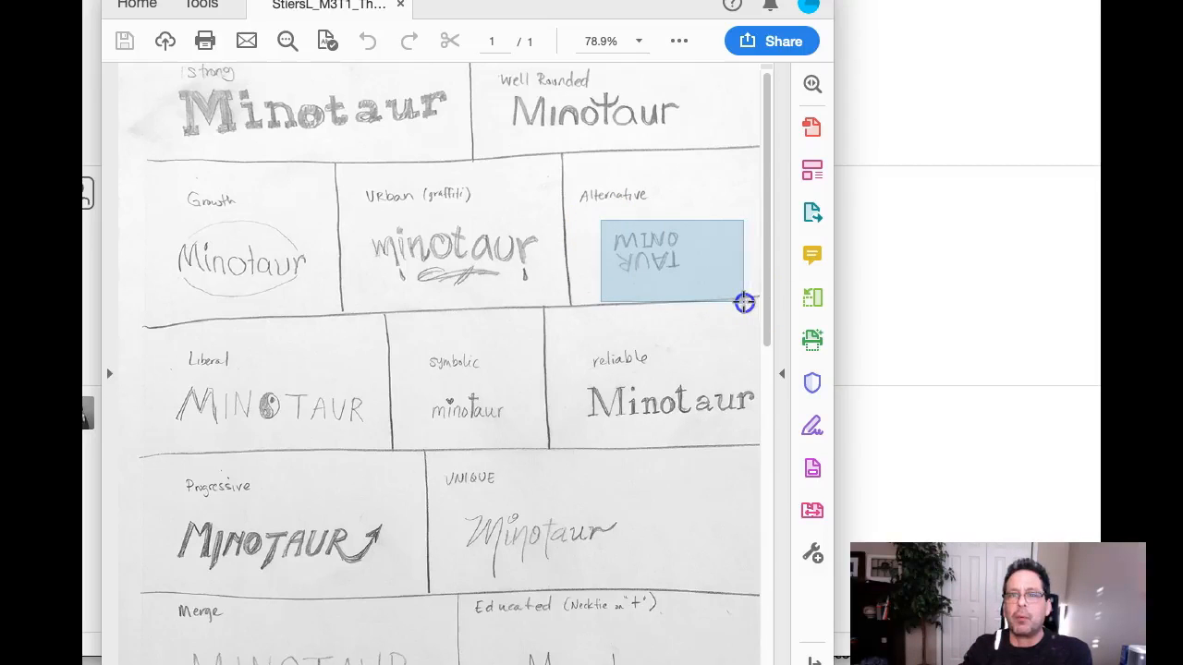
{"action": "mouse_move", "coordinate": [682, 273]}
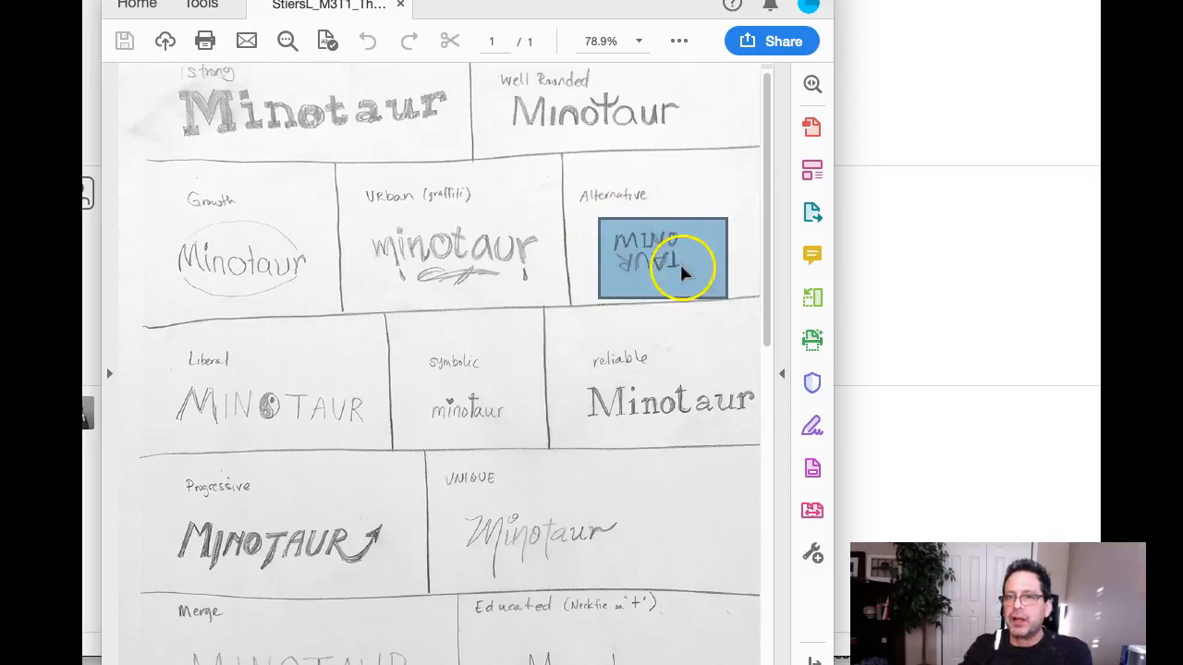
{"action": "mouse_move", "coordinate": [689, 277]}
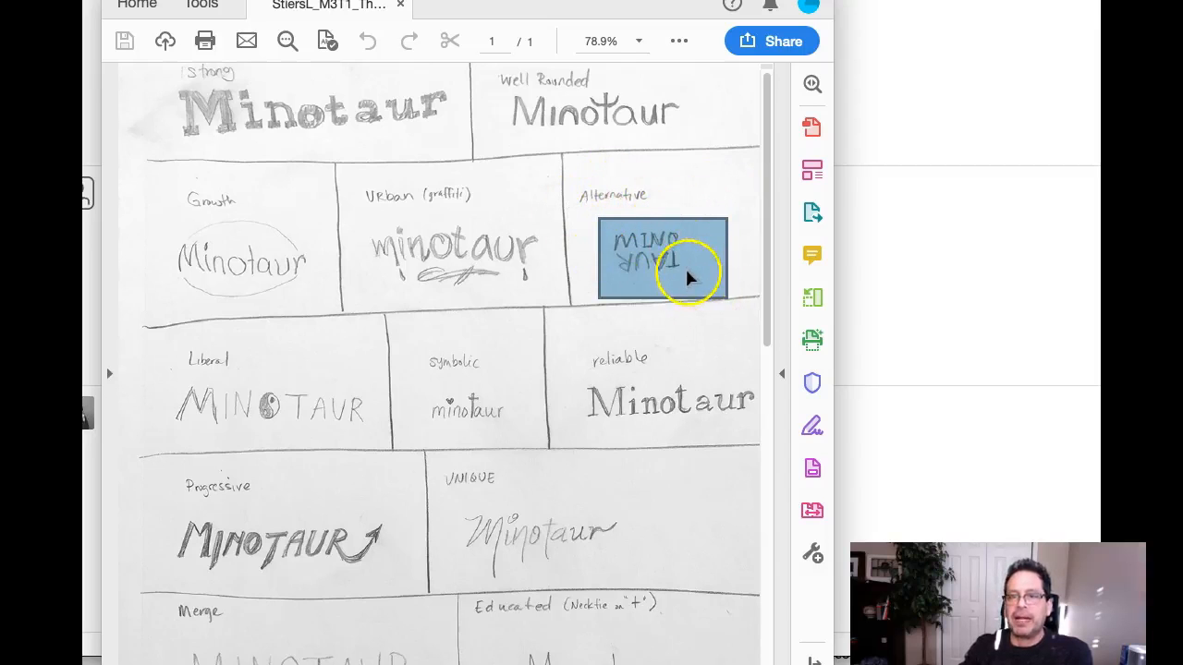
{"action": "mouse_move", "coordinate": [684, 227]}
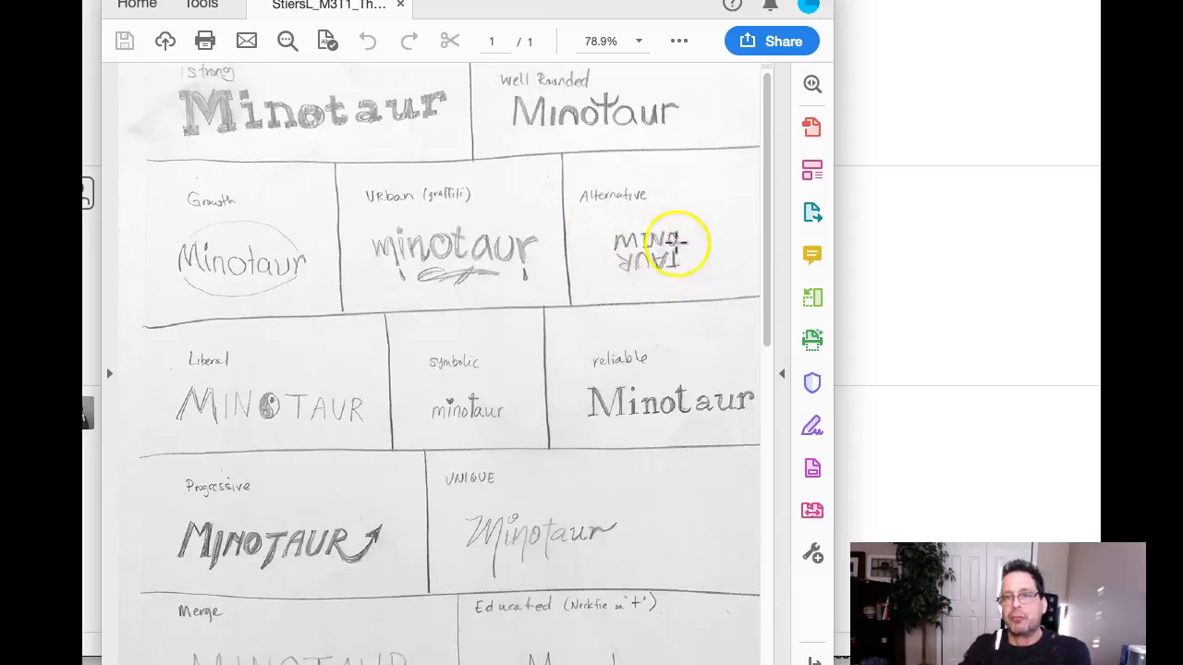
{"action": "mouse_move", "coordinate": [713, 307]}
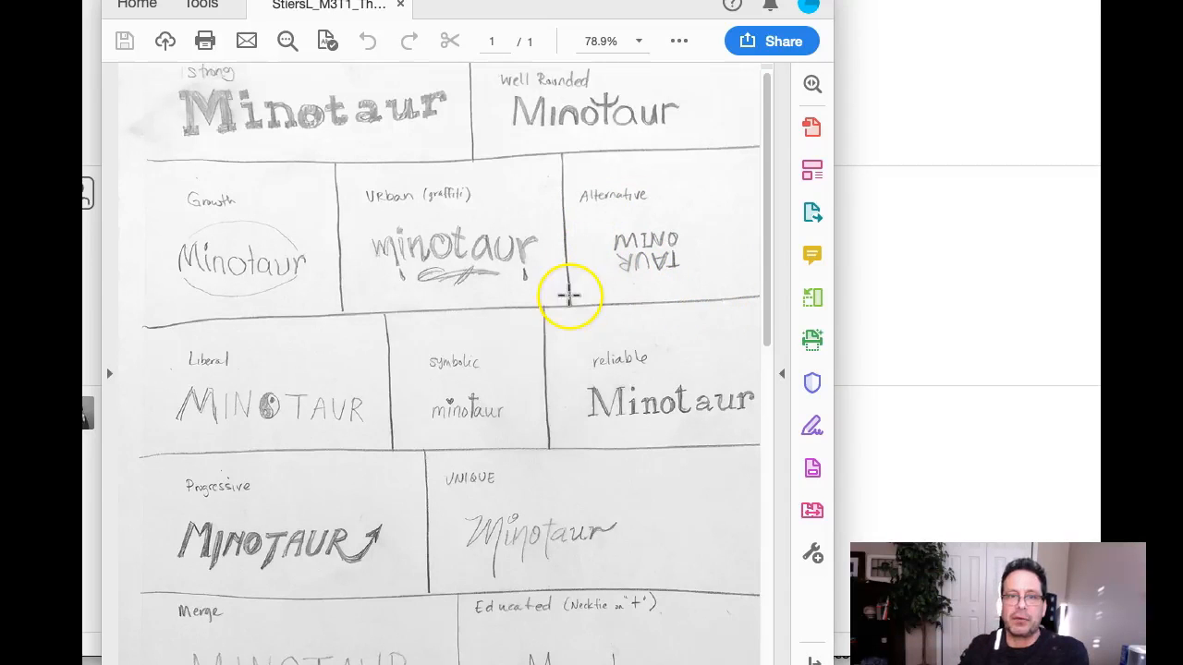
{"action": "scroll", "scroll_direction": "down", "scroll_amount": 3}
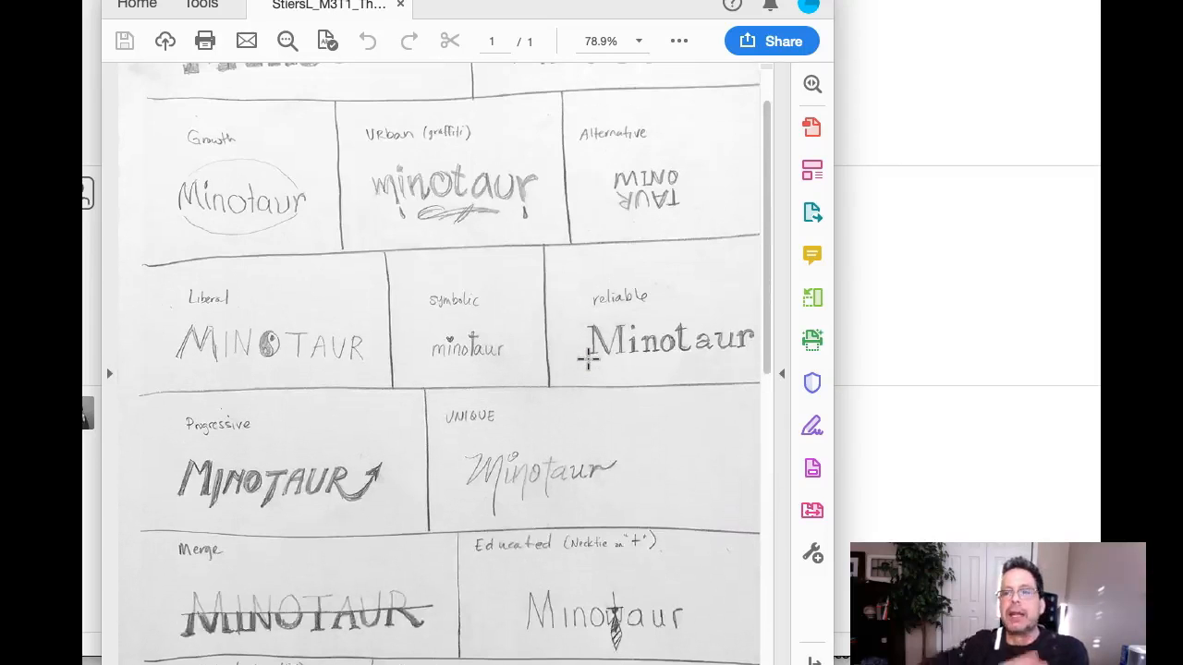
{"action": "scroll", "scroll_direction": "up", "scroll_amount": 3}
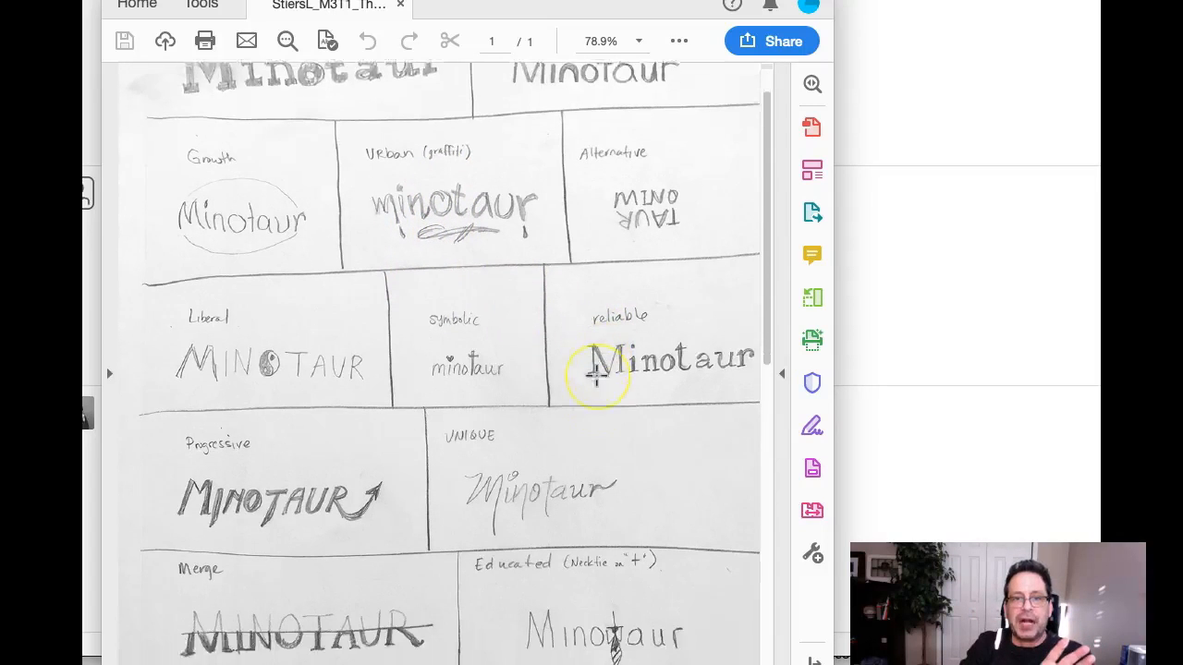
{"action": "scroll", "scroll_direction": "down", "scroll_amount": 3}
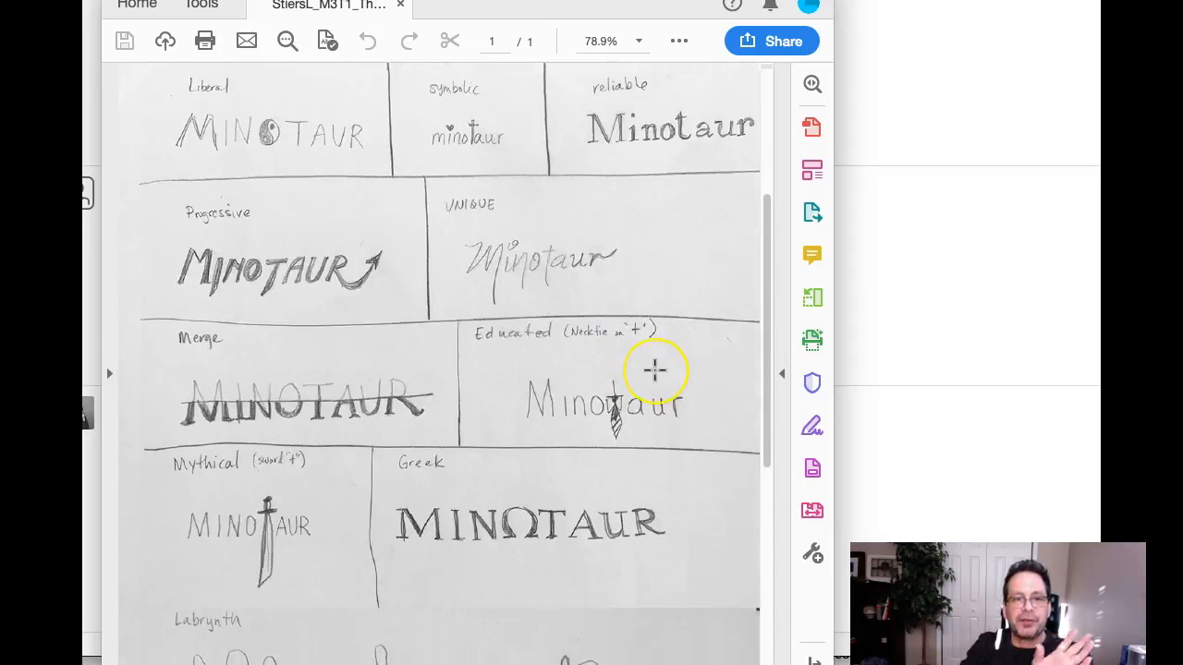
{"action": "scroll", "scroll_direction": "down", "scroll_amount": 3}
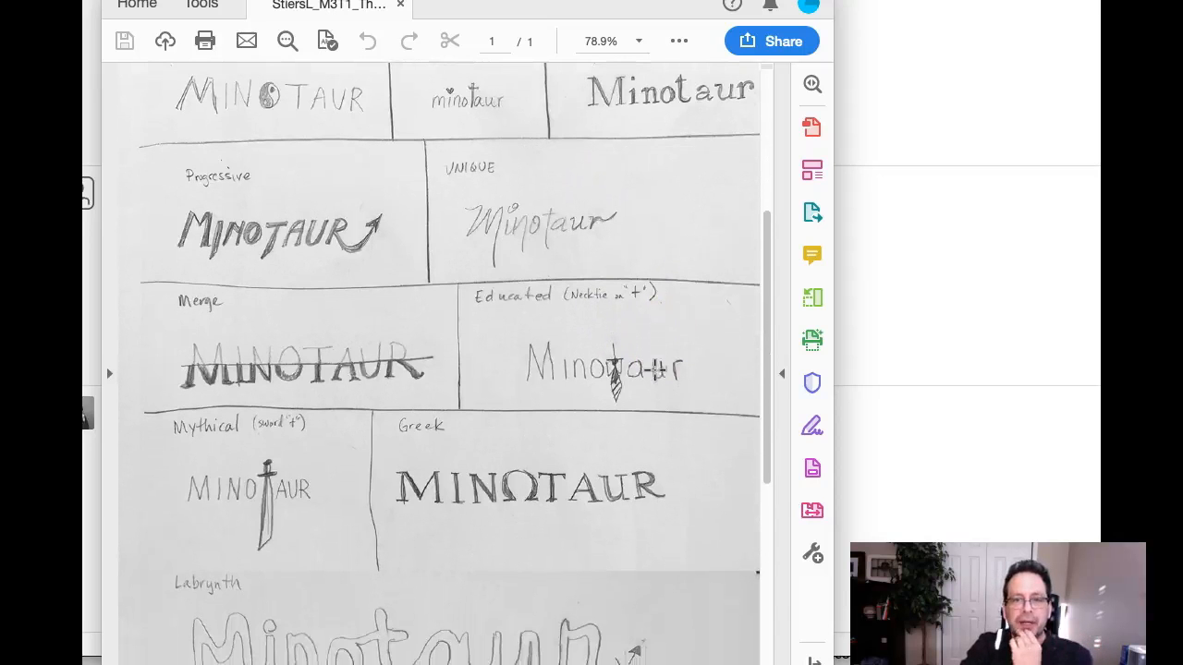
{"action": "scroll", "scroll_direction": "down", "scroll_amount": 3}
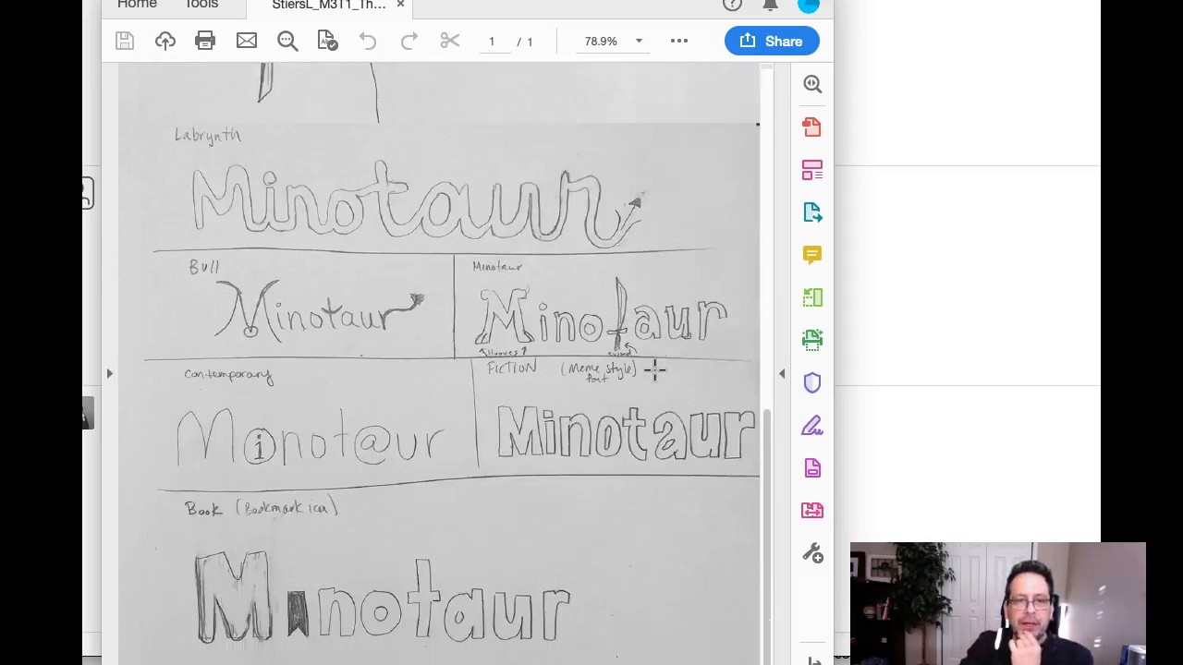
{"action": "mouse_move", "coordinate": [641, 379]}
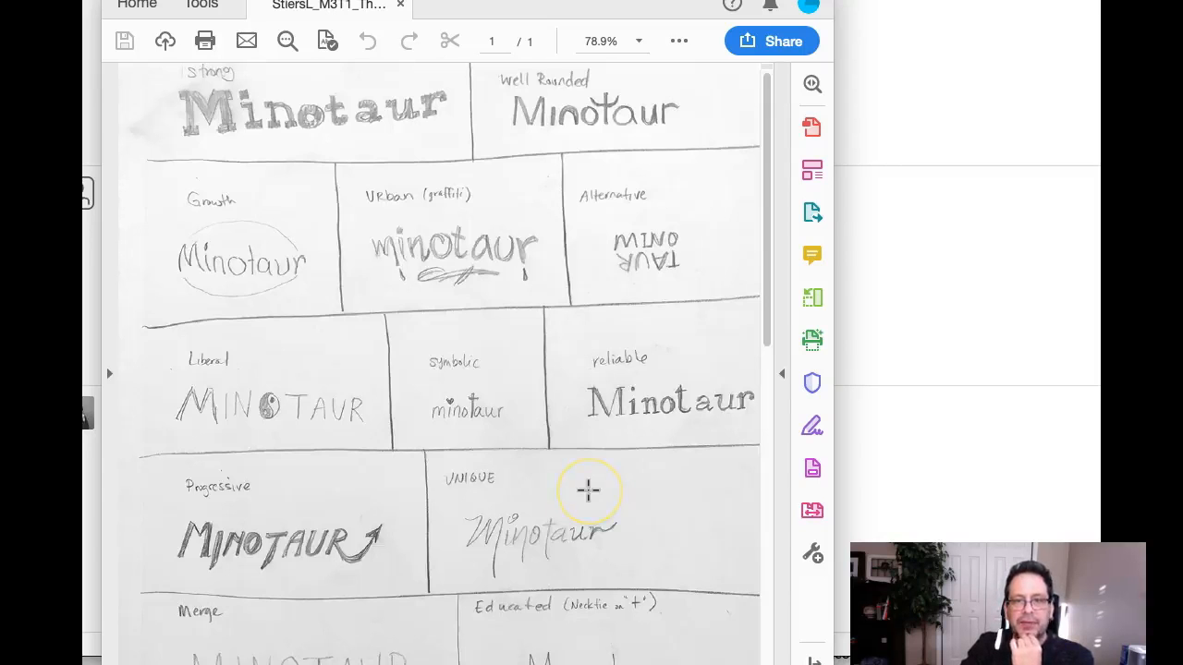
{"action": "mouse_move", "coordinate": [588, 489]}
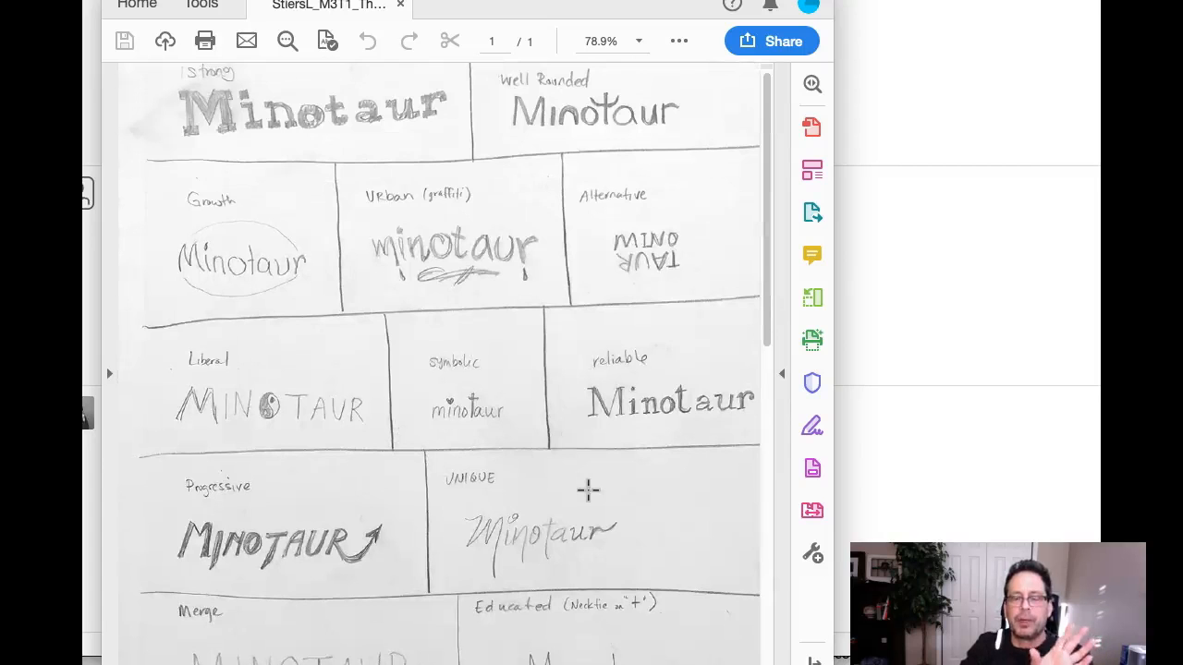
{"action": "mouse_move", "coordinate": [573, 360]}
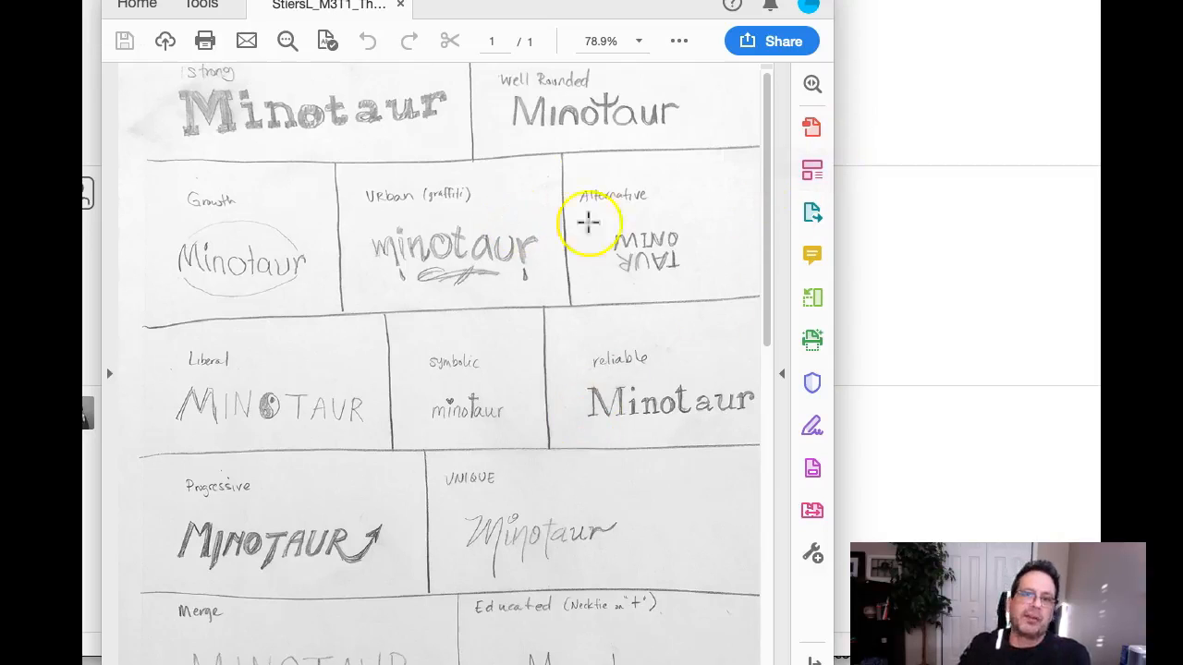
{"action": "mouse_move", "coordinate": [712, 223]}
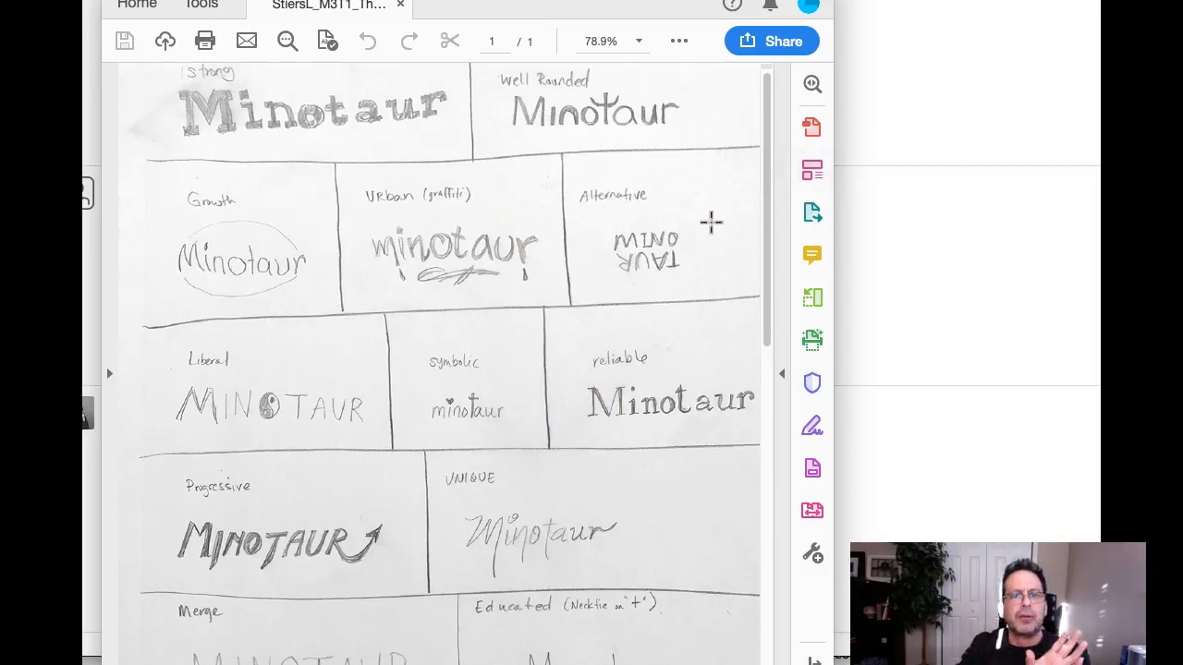
{"action": "scroll", "scroll_direction": "down", "scroll_amount": 3}
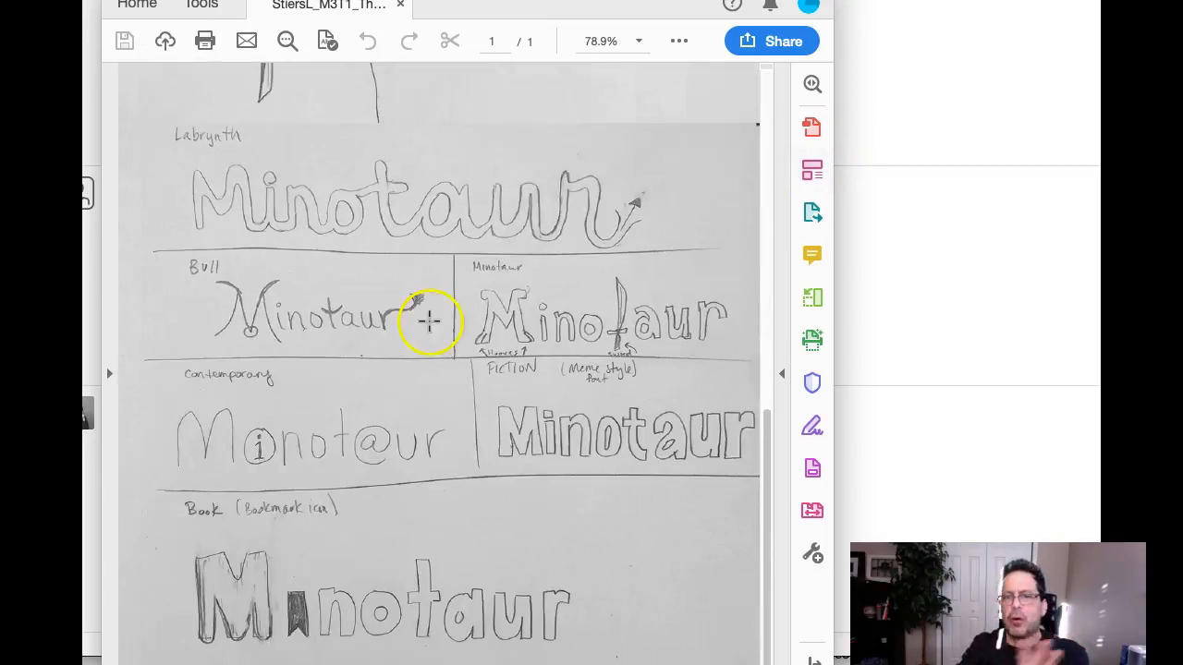
{"action": "mouse_move", "coordinate": [629, 462]}
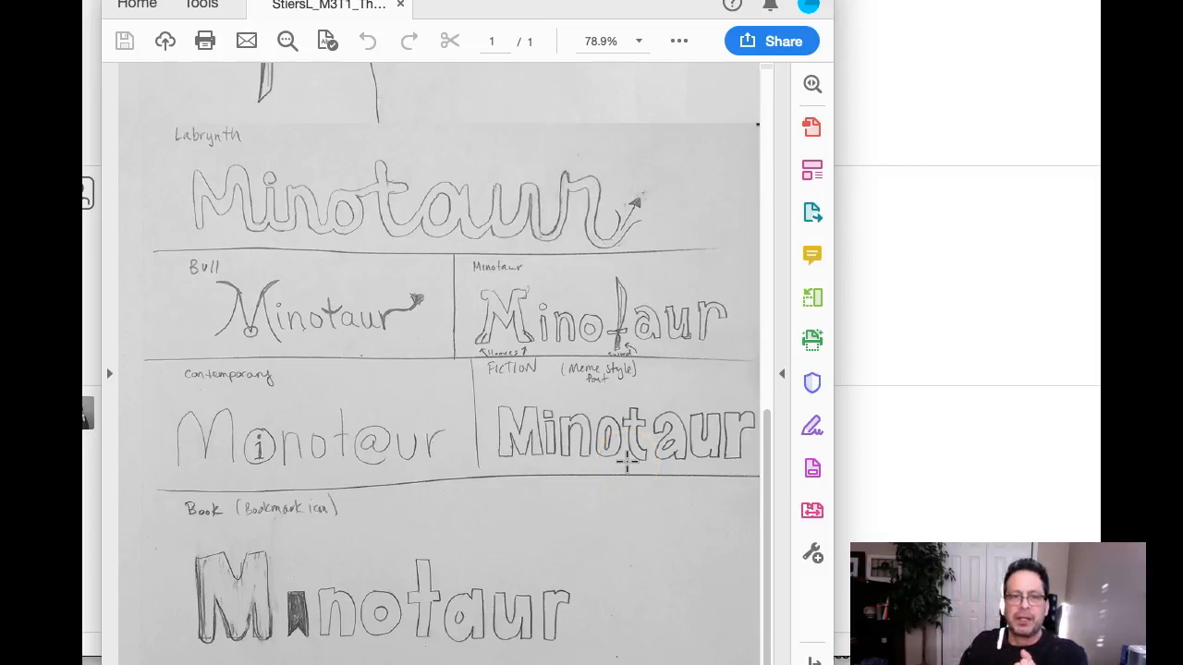
{"action": "scroll", "scroll_direction": "up", "scroll_amount": 3}
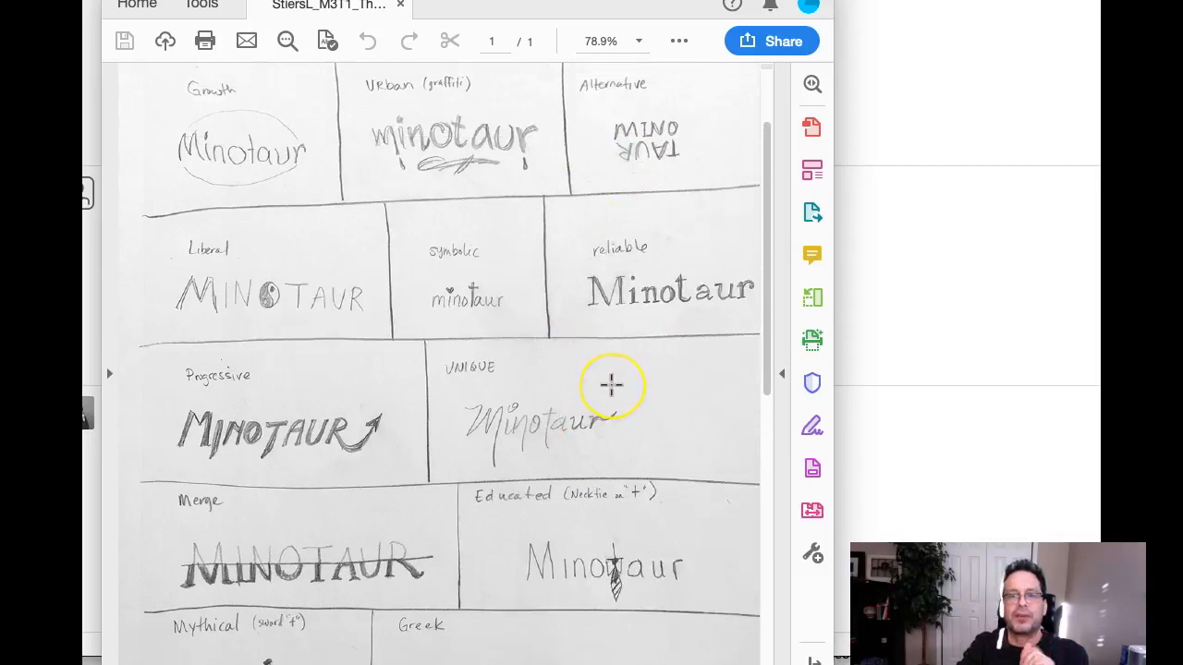
{"action": "mouse_move", "coordinate": [621, 402]}
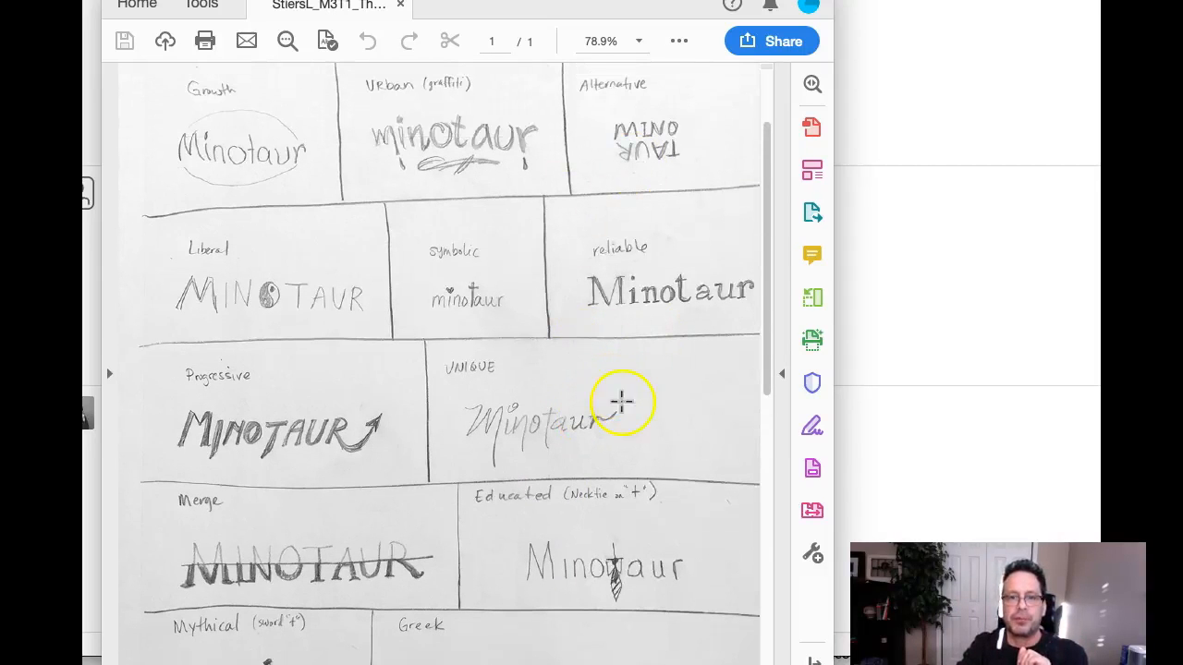
{"action": "scroll", "scroll_direction": "down", "scroll_amount": 3}
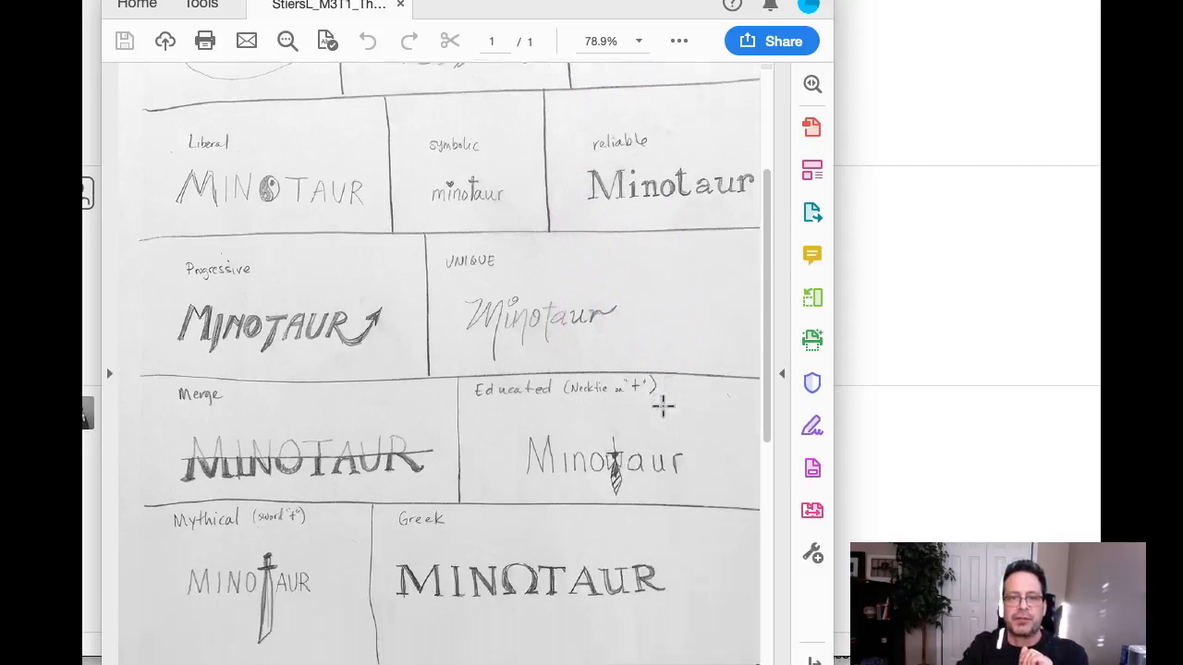
{"action": "scroll", "scroll_direction": "down", "scroll_amount": 3}
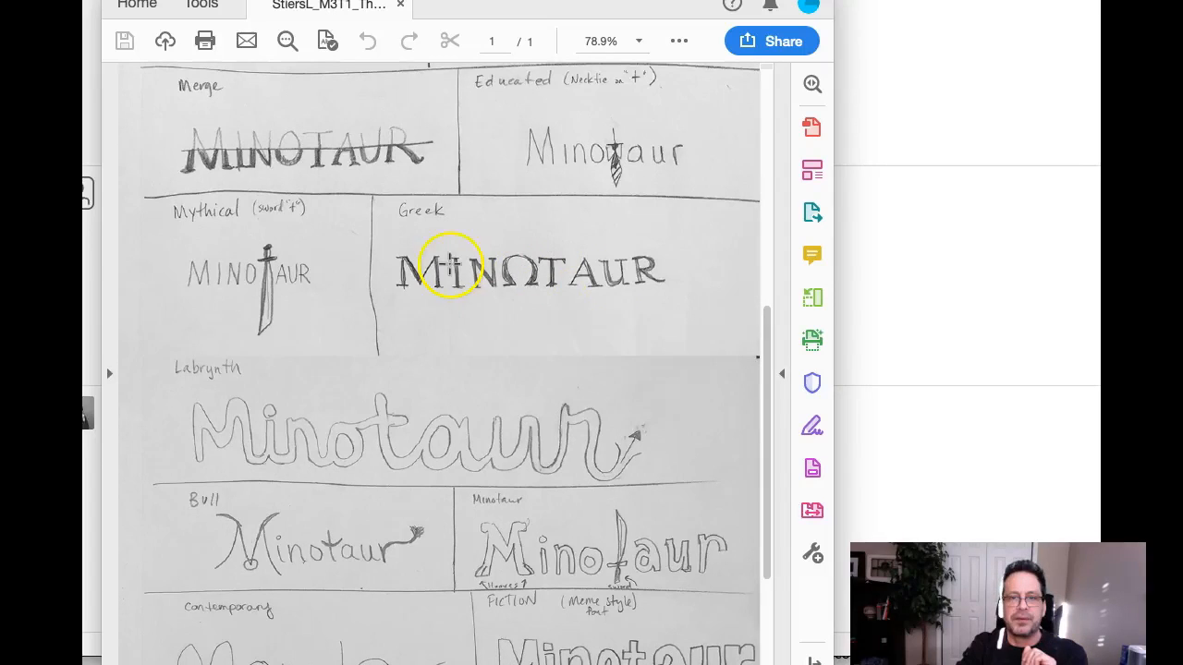
{"action": "scroll", "scroll_direction": "down", "scroll_amount": 3}
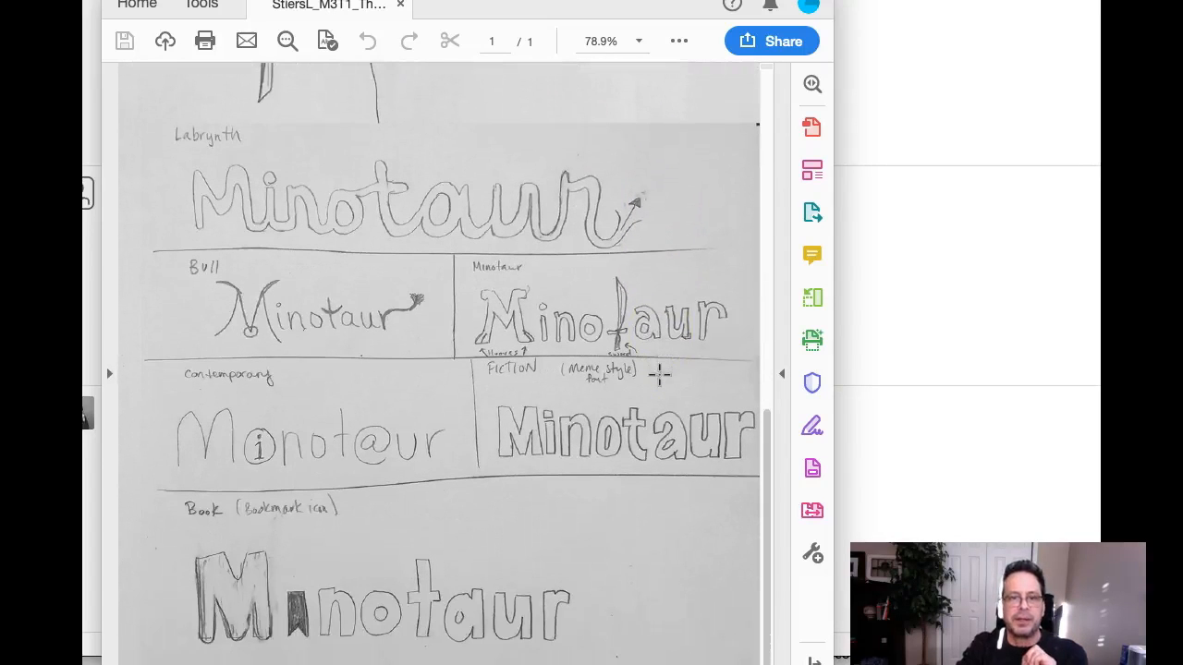
{"action": "mouse_move", "coordinate": [687, 502]}
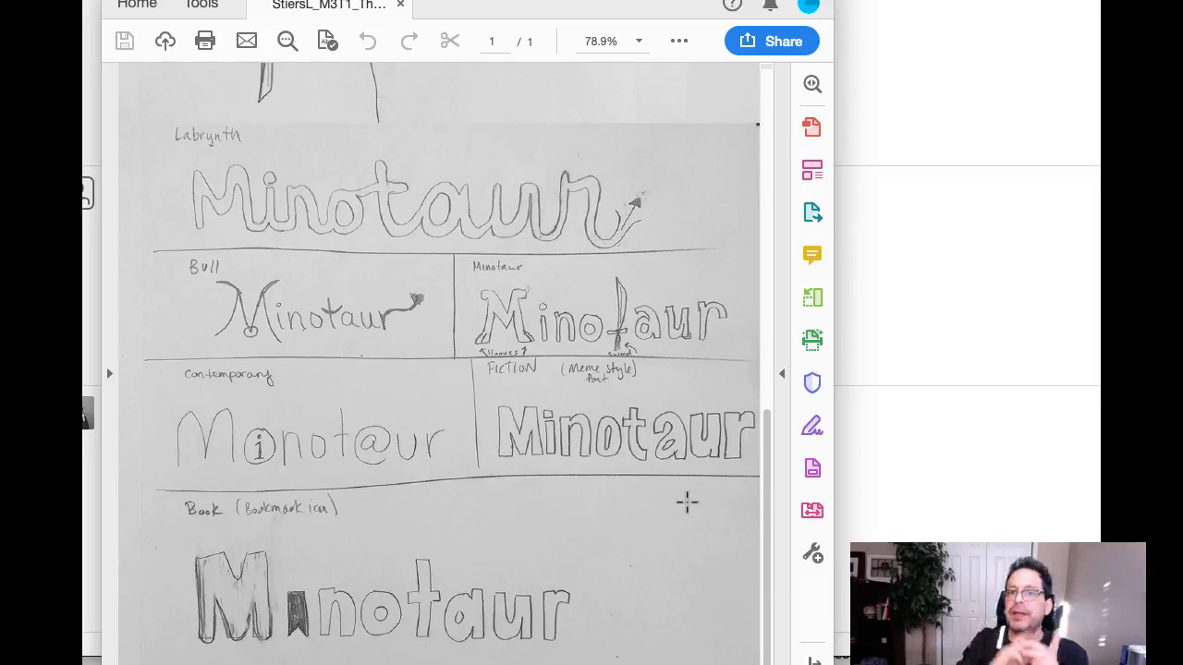
{"action": "mouse_move", "coordinate": [647, 383]}
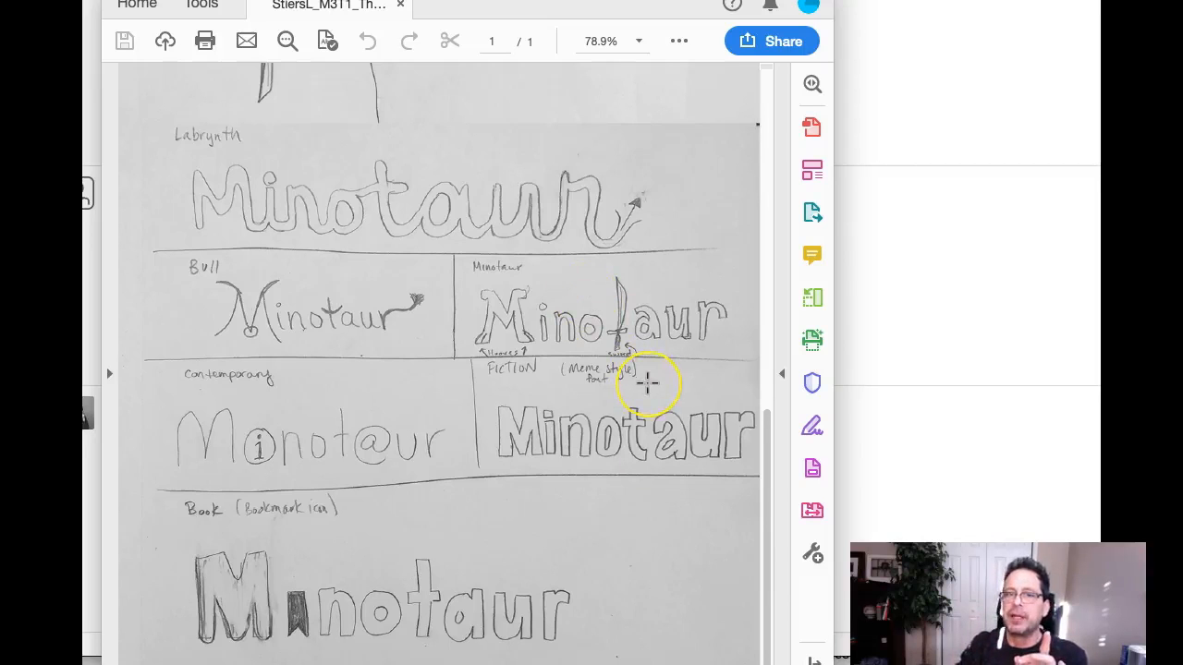
{"action": "scroll", "scroll_direction": "down", "scroll_amount": 3}
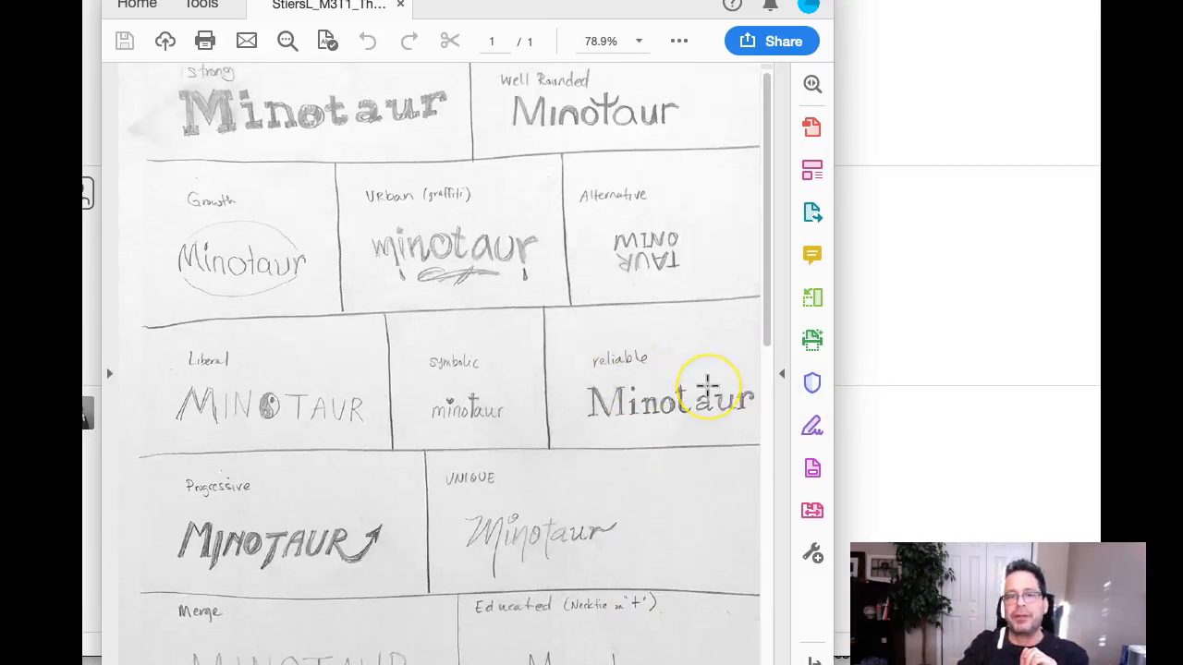
{"action": "scroll", "scroll_direction": "down", "scroll_amount": 3}
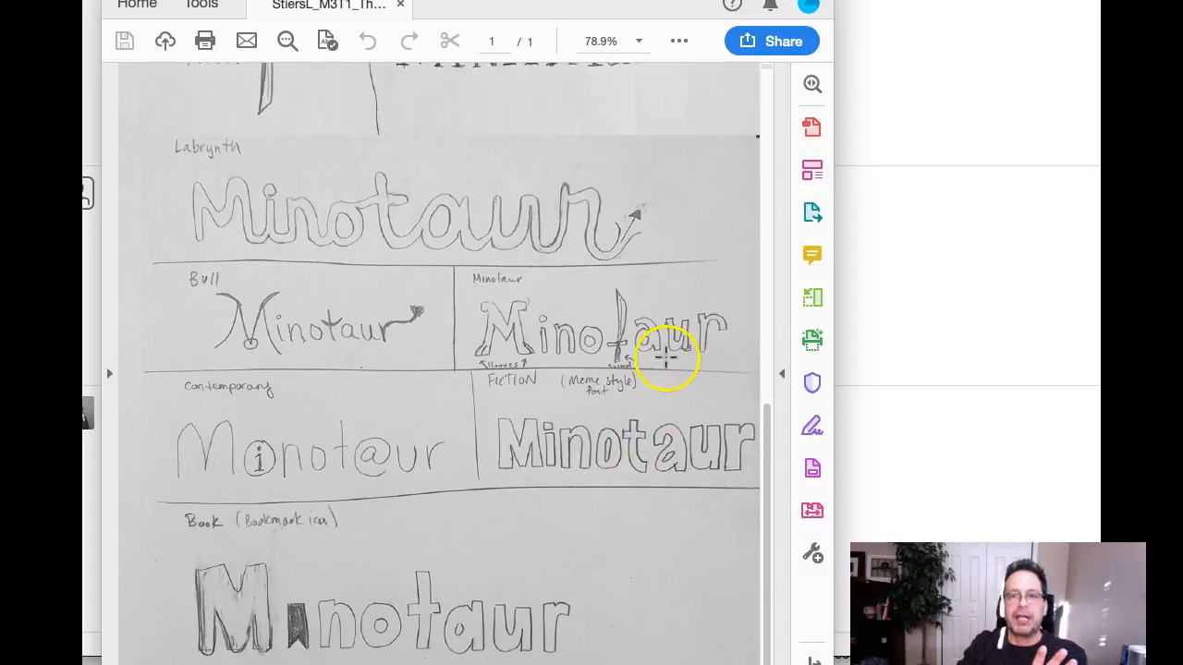
{"action": "mouse_move", "coordinate": [664, 359]}
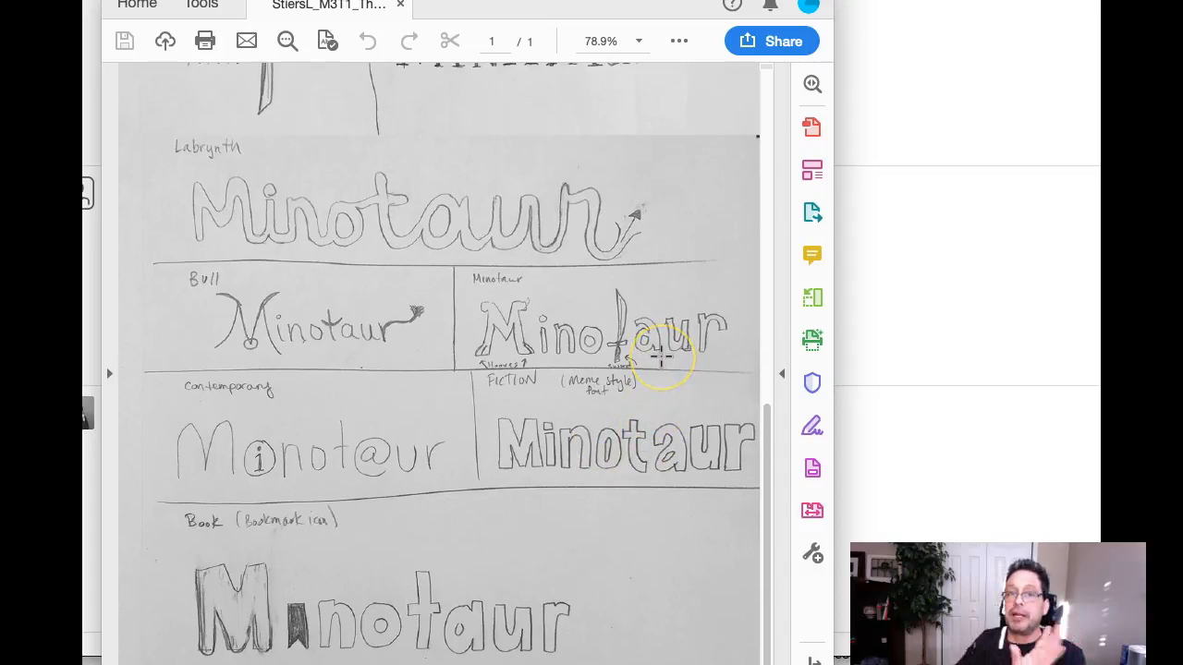
{"action": "mouse_move", "coordinate": [659, 359]}
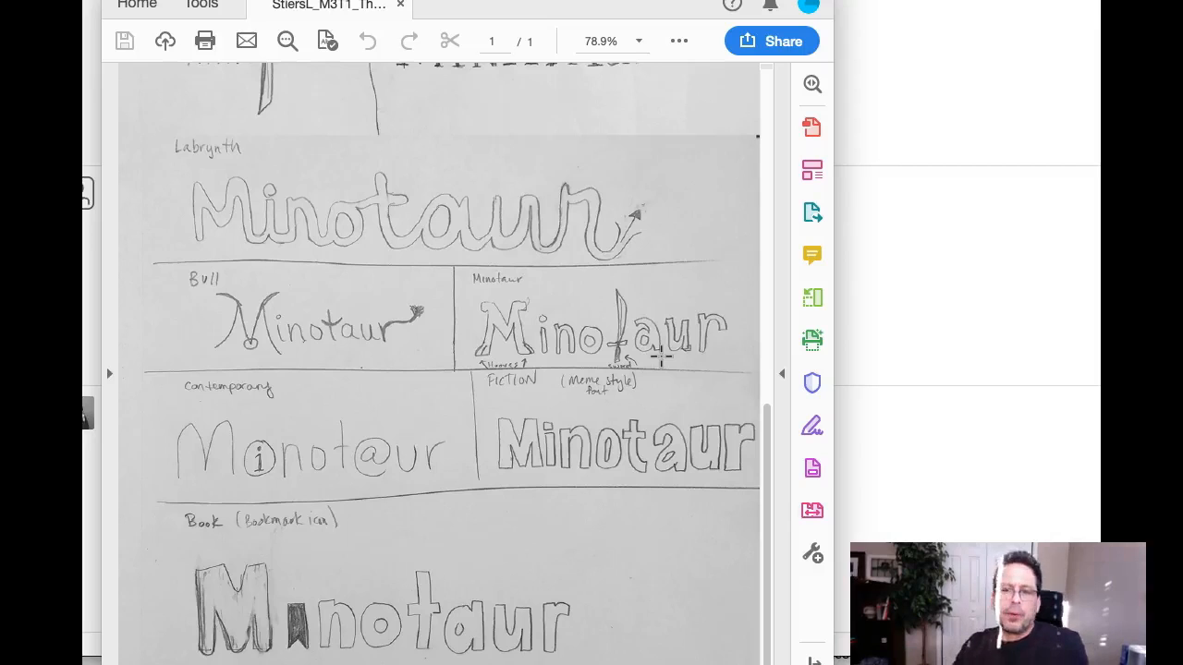
{"action": "mouse_move", "coordinate": [811, 256]}
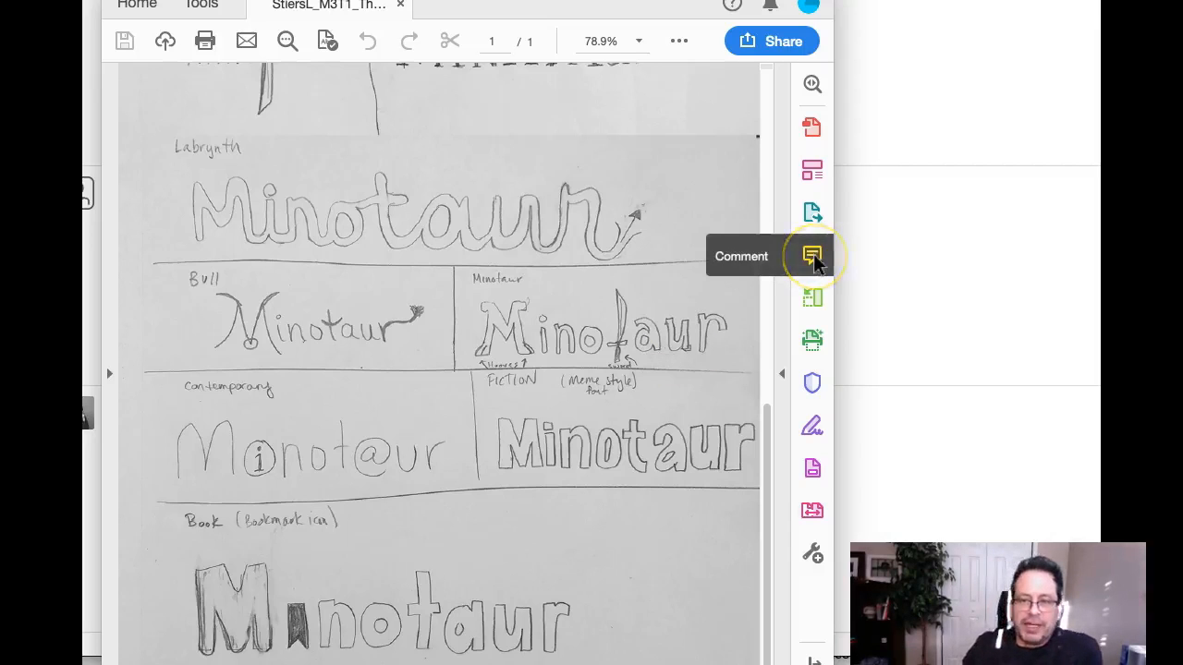
{"action": "mouse_move", "coordinate": [812, 256]}
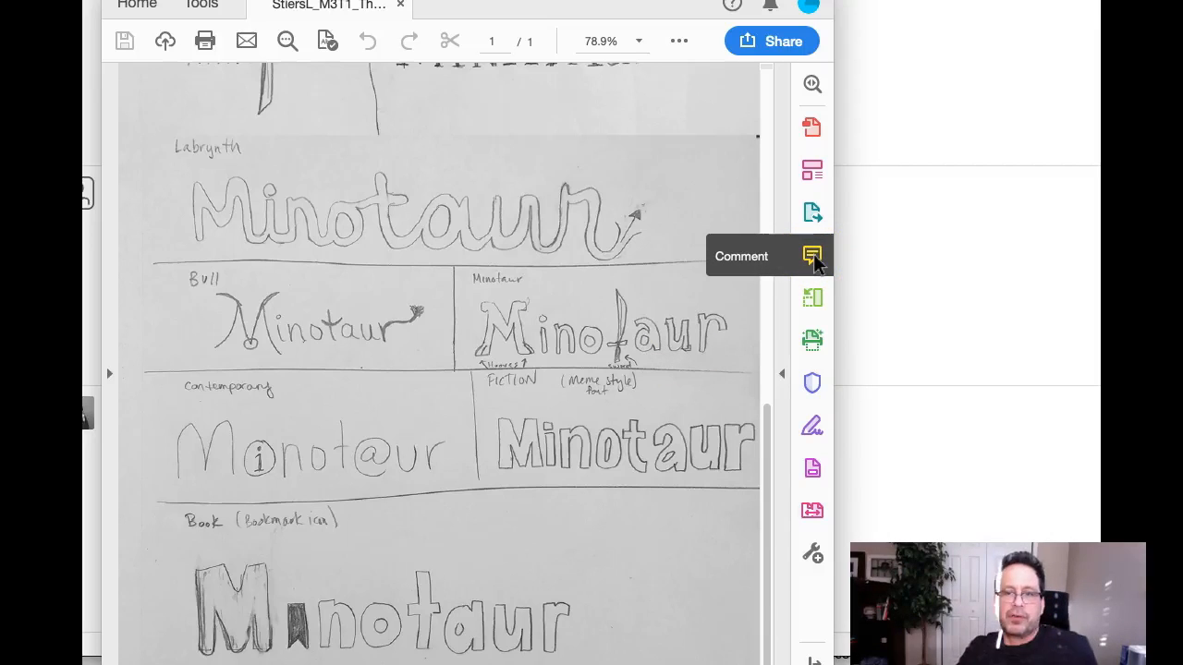
{"action": "mouse_move", "coordinate": [818, 268]}
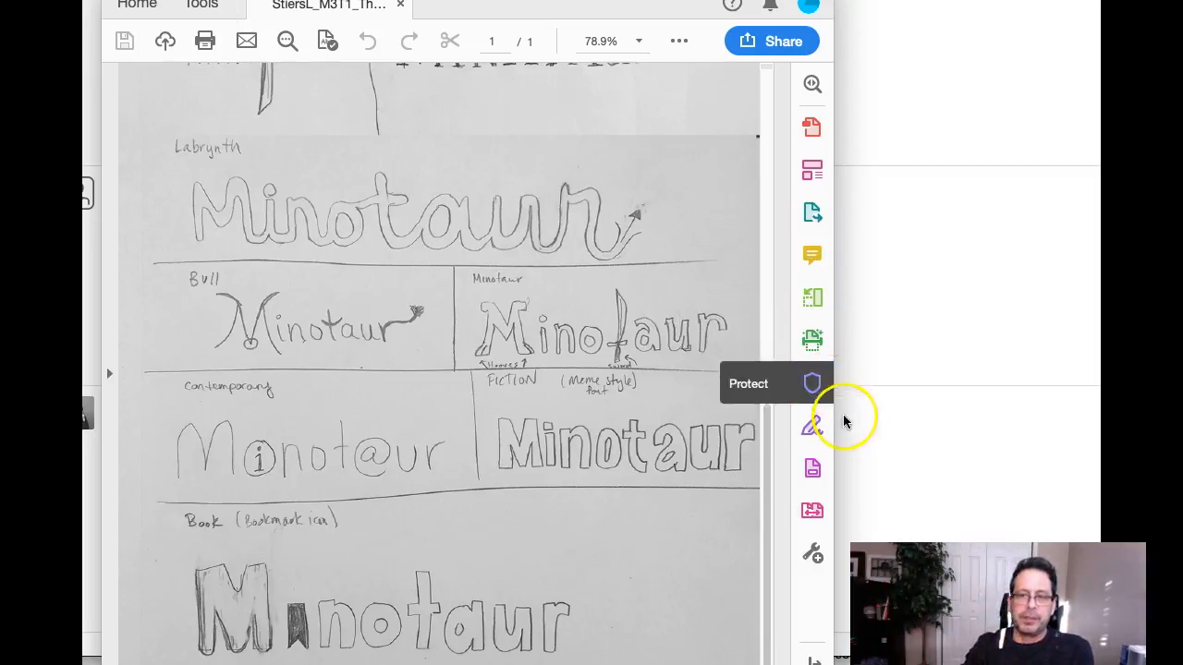
{"action": "mouse_move", "coordinate": [632, 479]}
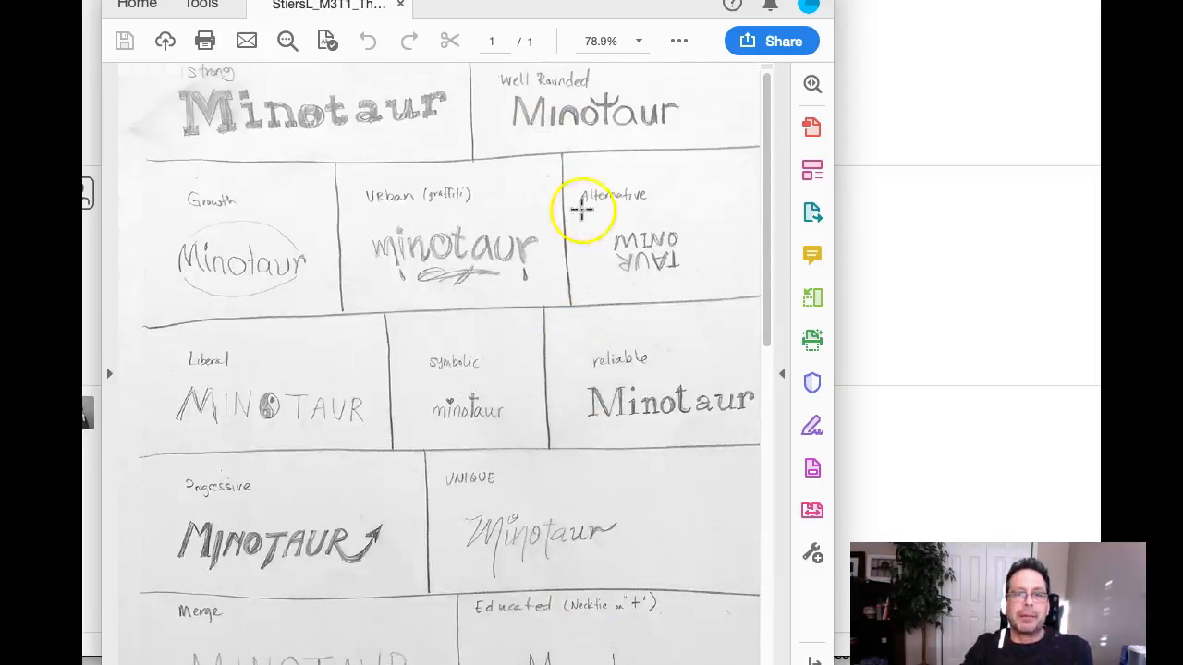
{"action": "mouse_move", "coordinate": [641, 421]}
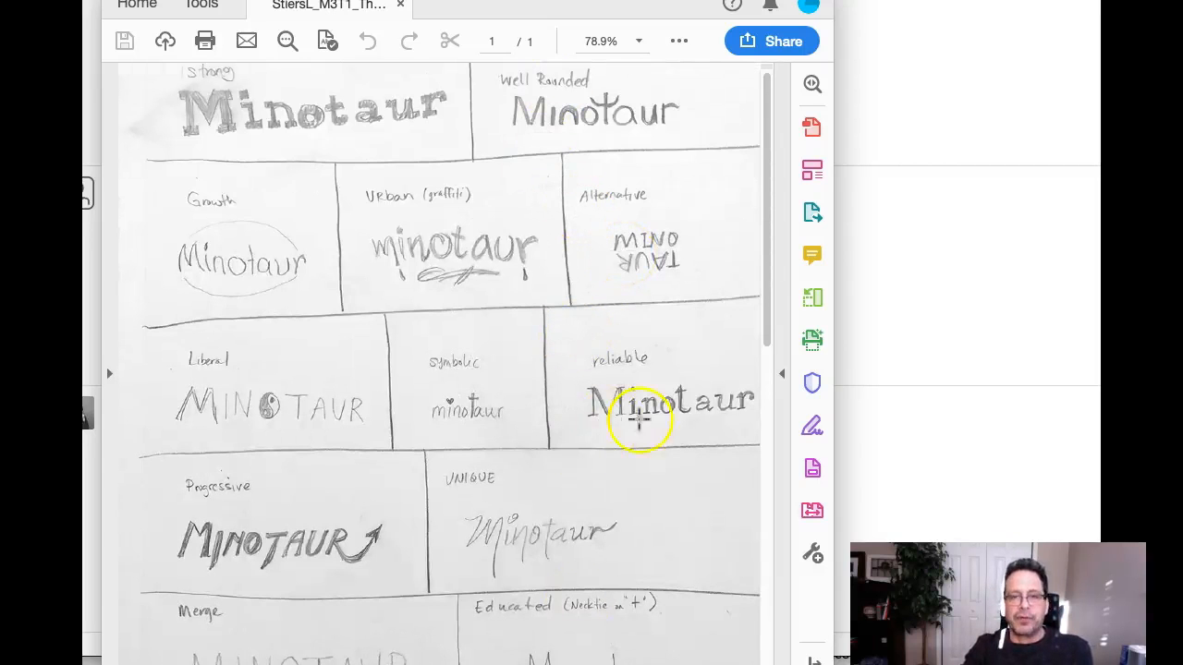
{"action": "scroll", "scroll_direction": "down", "scroll_amount": 3}
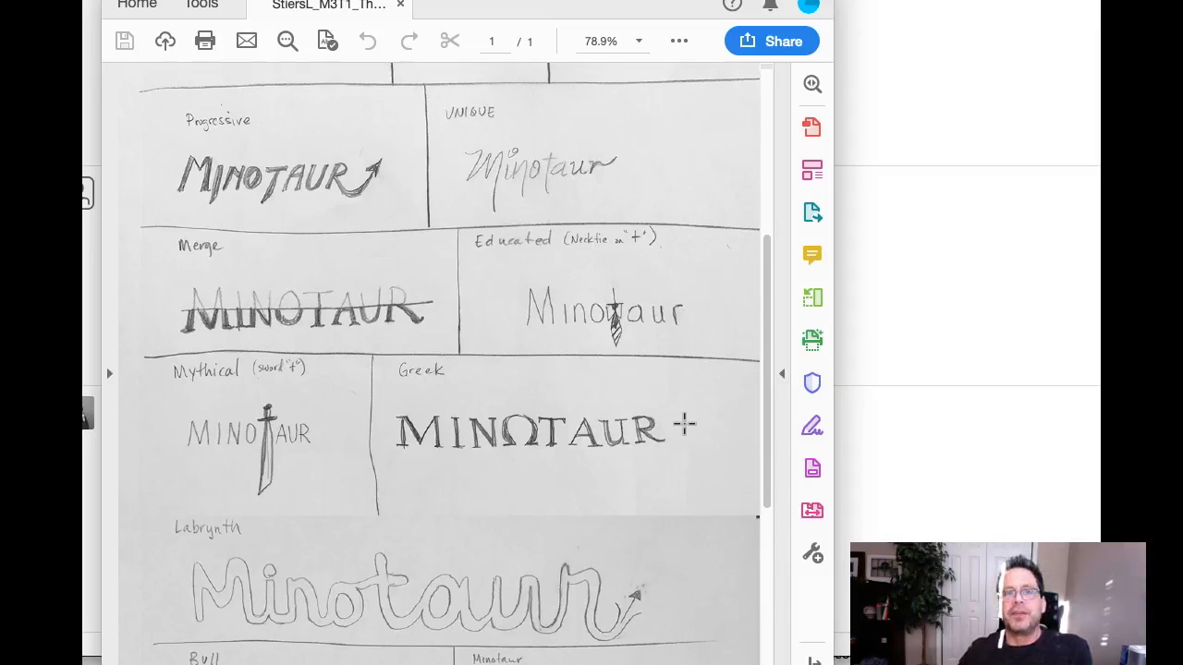
{"action": "mouse_move", "coordinate": [691, 391]}
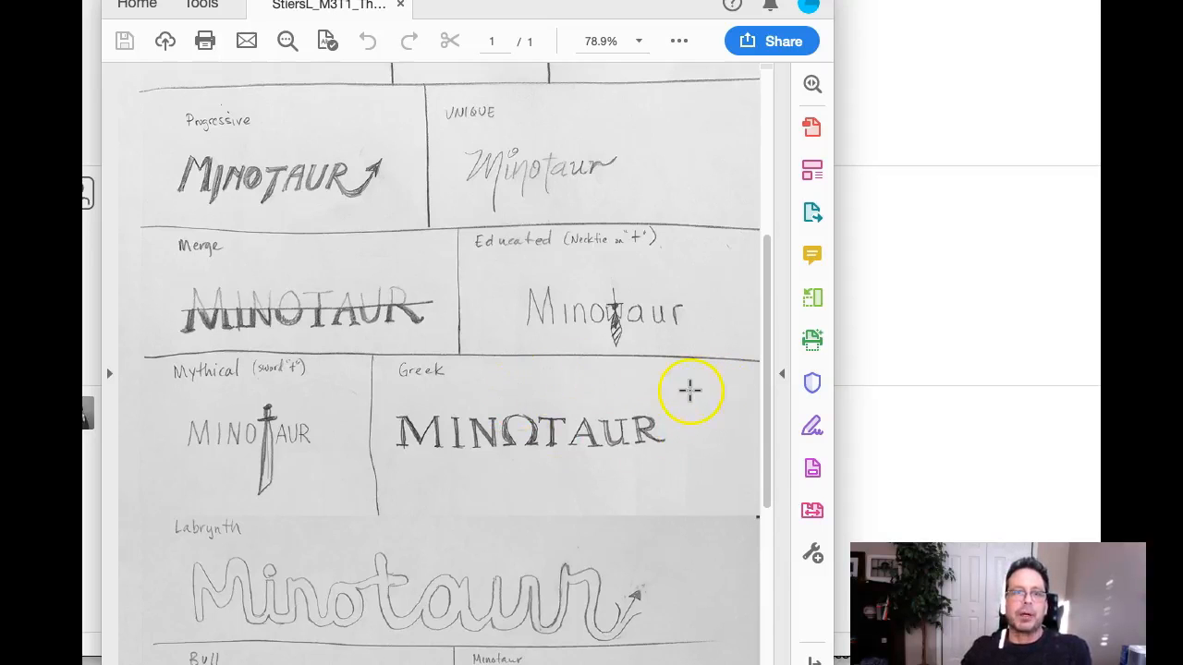
{"action": "scroll", "scroll_direction": "down", "scroll_amount": 3}
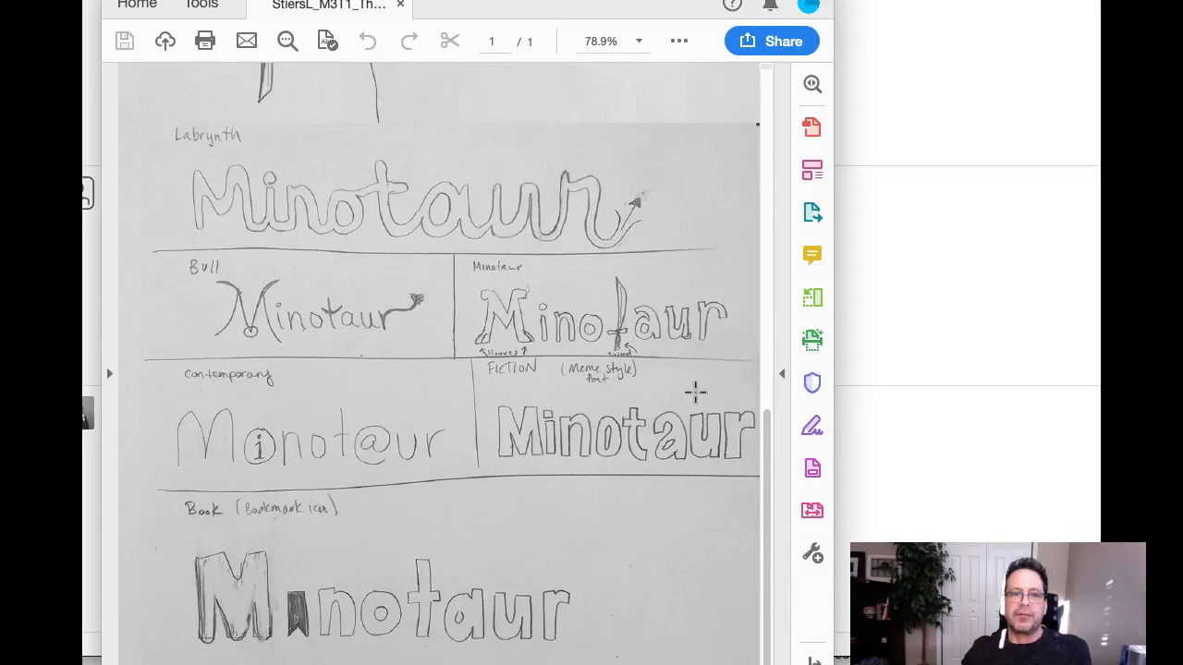
{"action": "scroll", "scroll_direction": "down", "scroll_amount": 3}
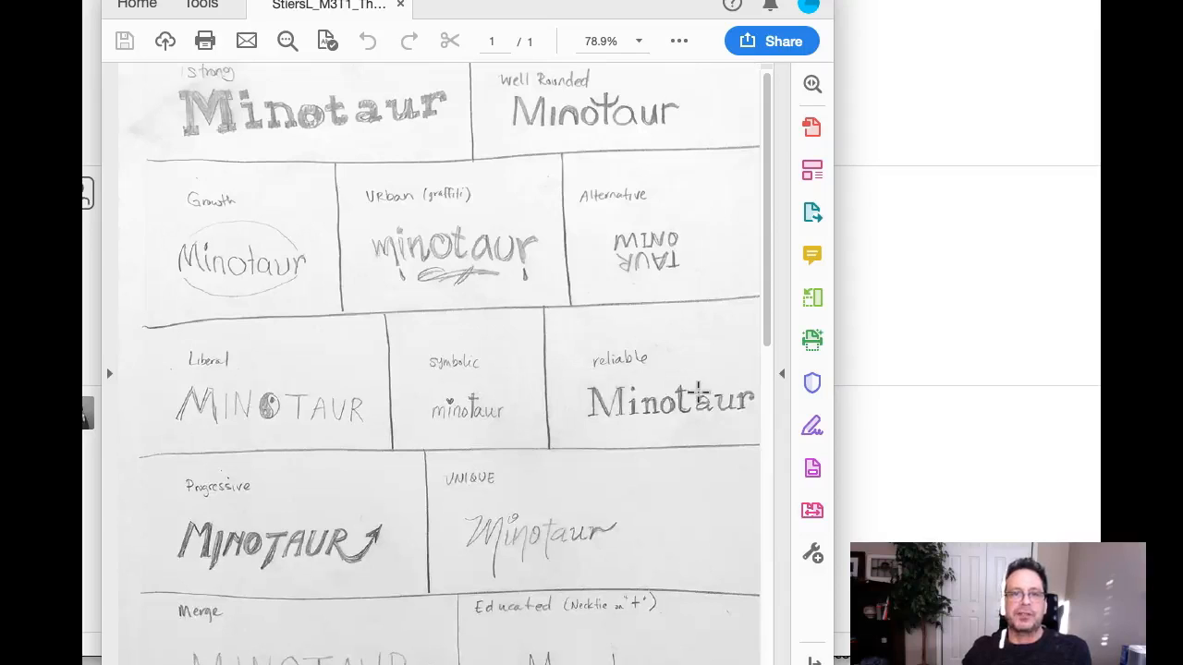
{"action": "mouse_move", "coordinate": [558, 277]}
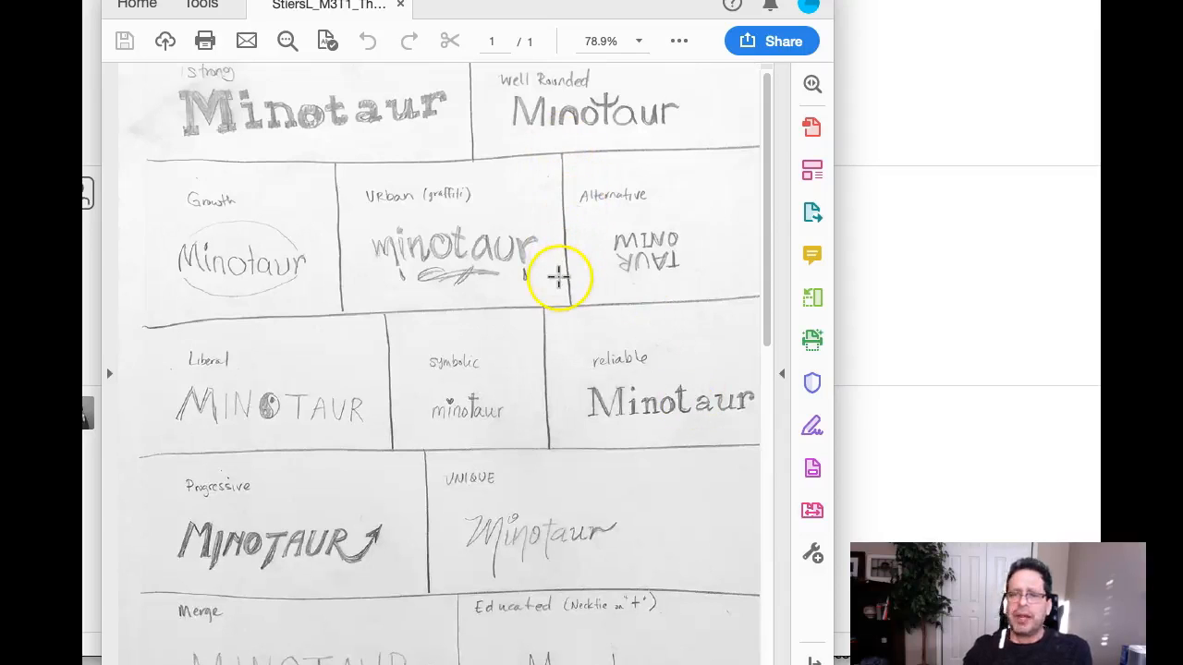
{"action": "mouse_move", "coordinate": [540, 280]}
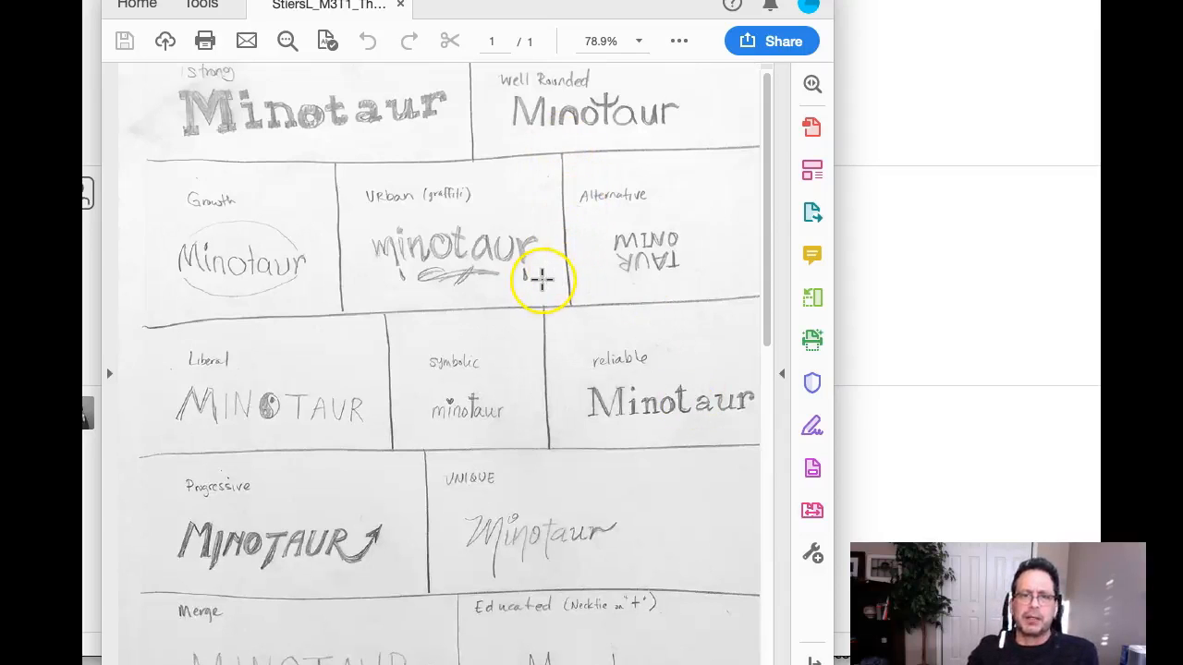